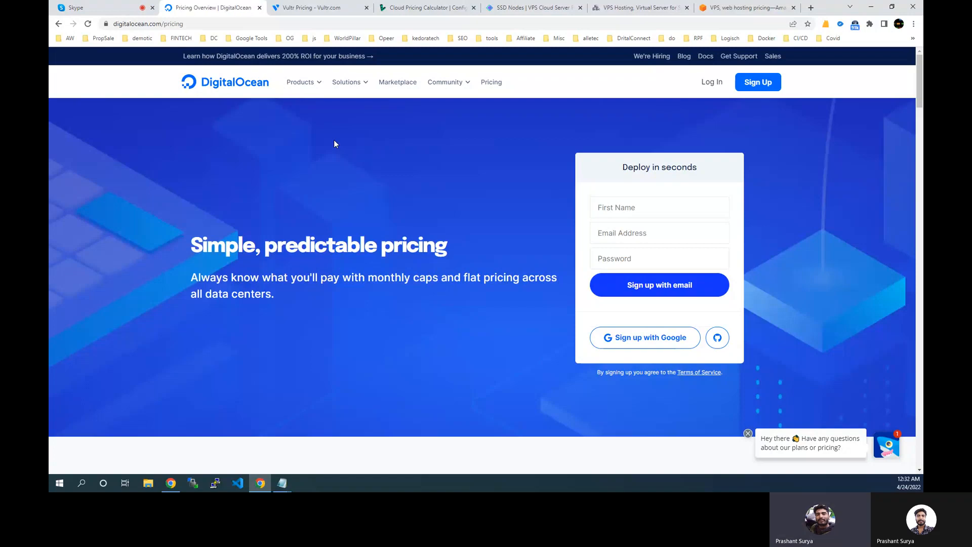
Step: Scroll DigitalOcean's pricing page down to the product price cards, including Droplets from $5/mo
{"action": "left_click", "coordinate": [146, 24]}
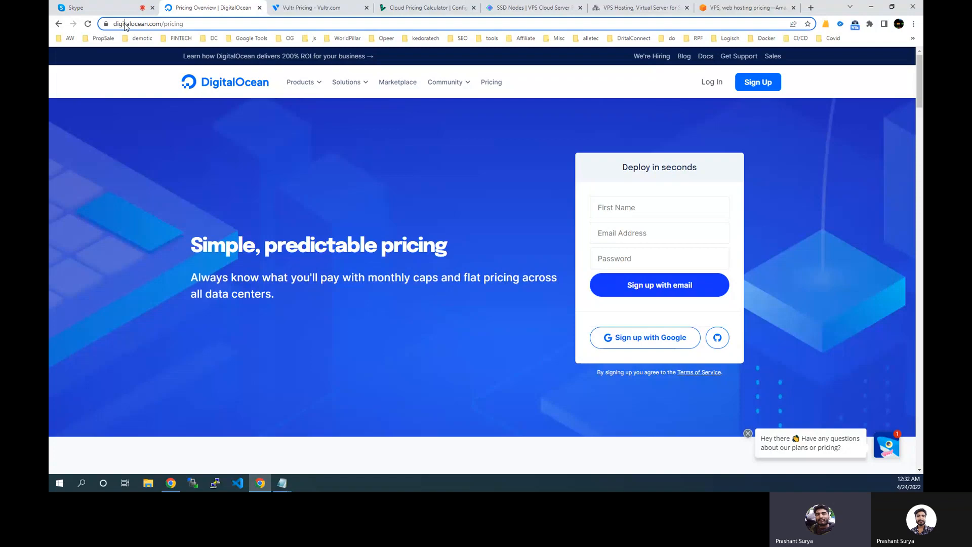
{"action": "left_click", "coordinate": [168, 24]}
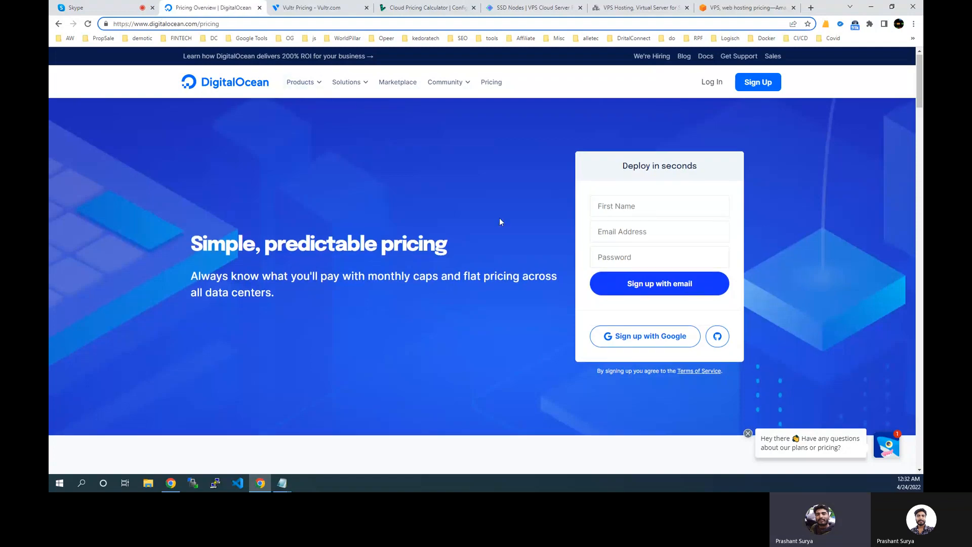
{"action": "scroll", "scroll_direction": "down", "scroll_amount": 3}
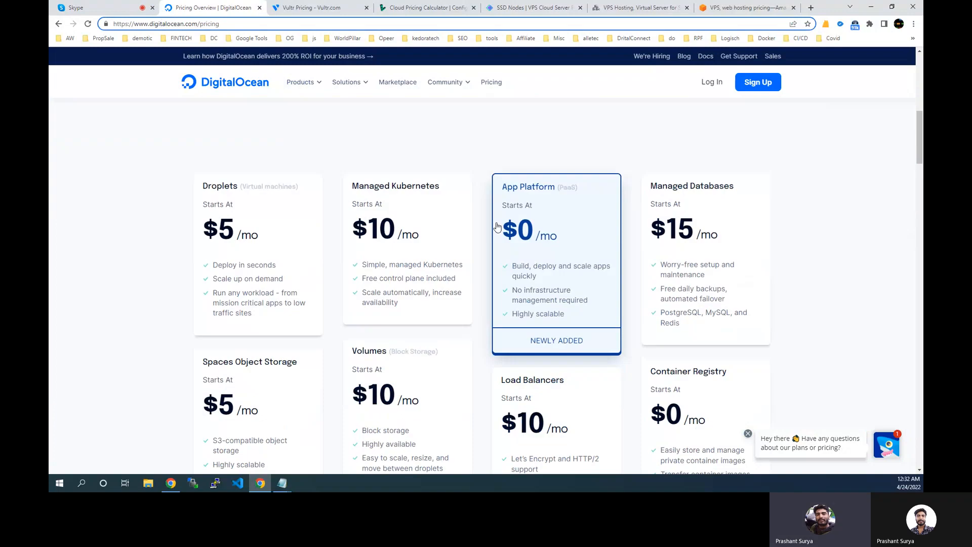
{"action": "mouse_move", "coordinate": [297, 253]}
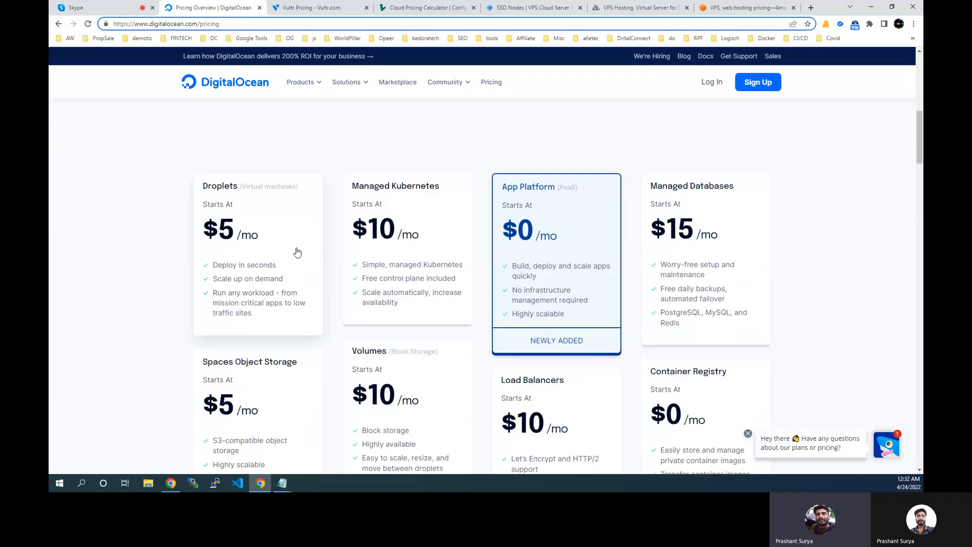
{"action": "mouse_move", "coordinate": [253, 229]}
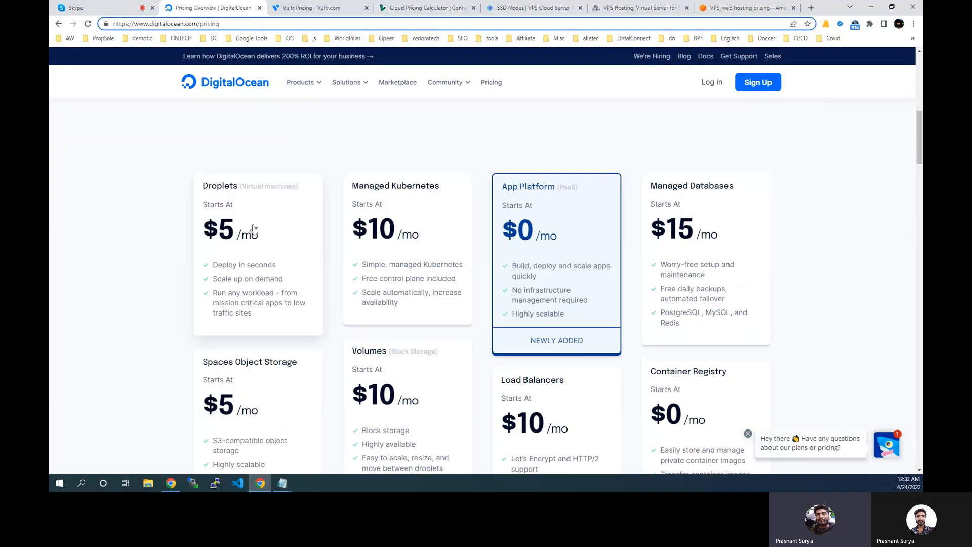
{"action": "mouse_move", "coordinate": [265, 219]}
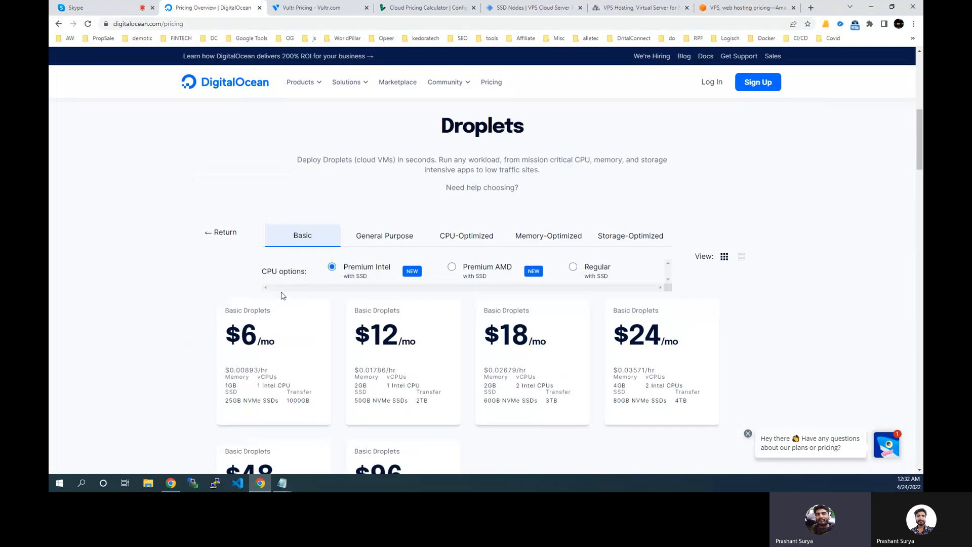
{"action": "mouse_move", "coordinate": [773, 346]}
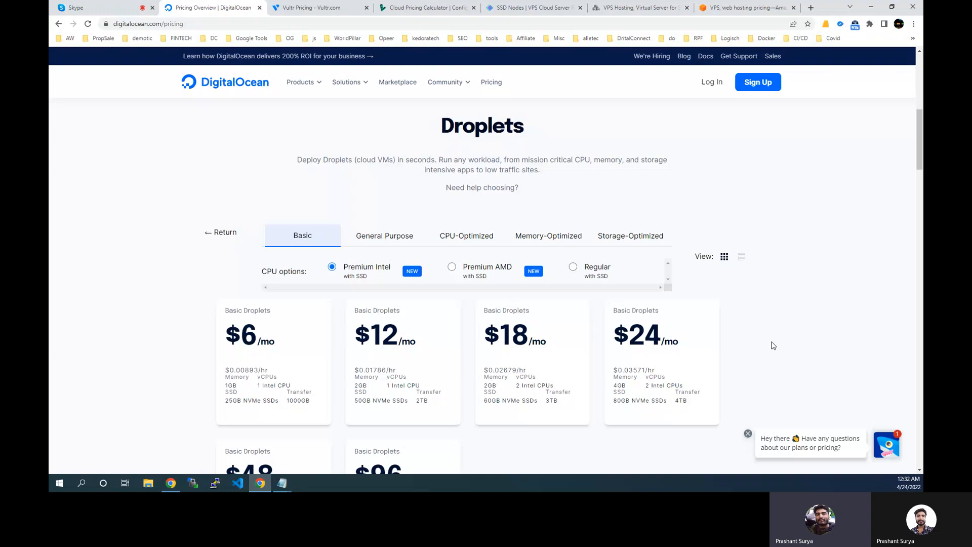
{"action": "mouse_move", "coordinate": [260, 360]}
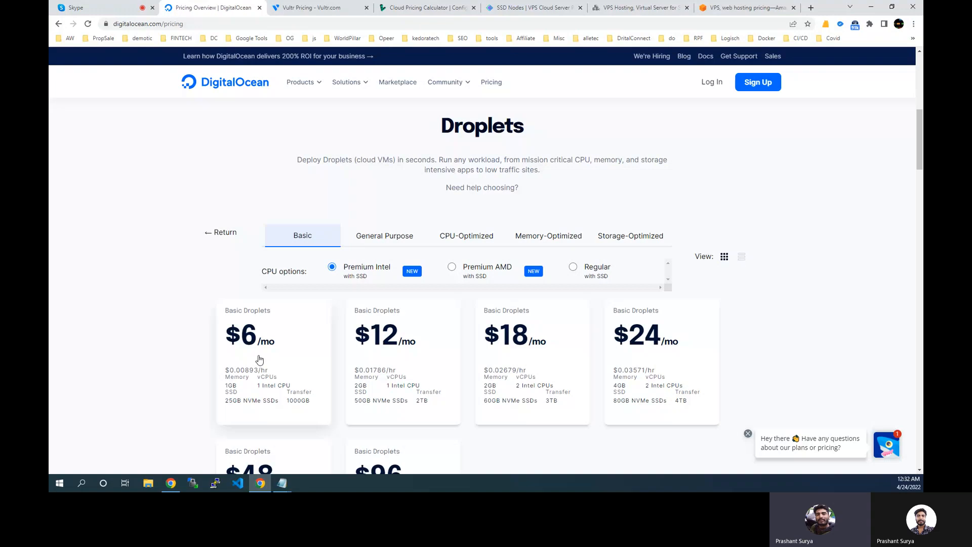
{"action": "left_click", "coordinate": [384, 235]}
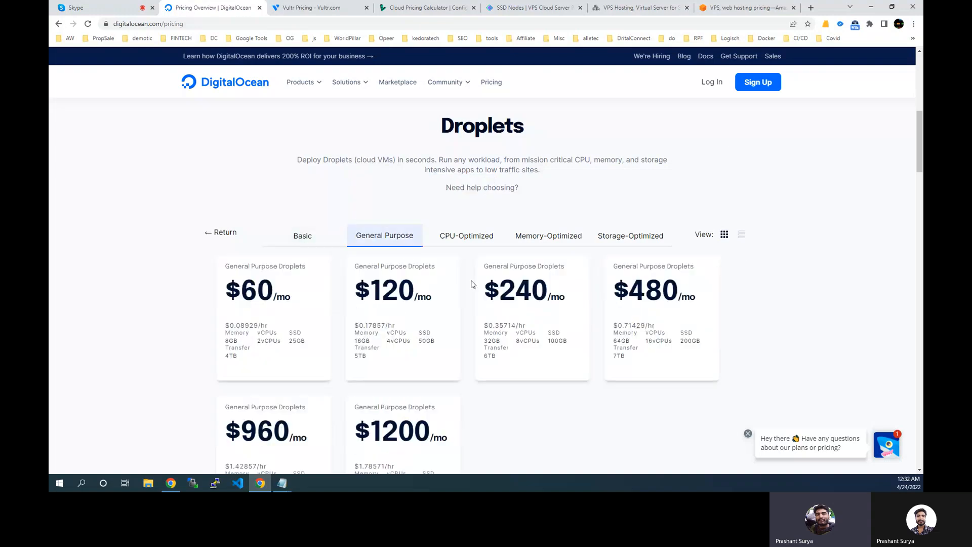
{"action": "left_click", "coordinate": [630, 236]}
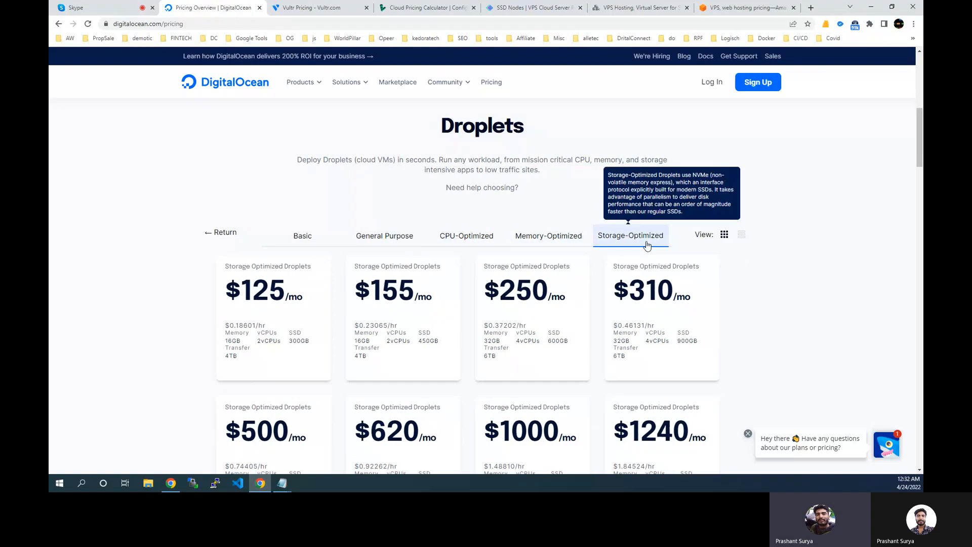
{"action": "scroll", "scroll_direction": "down", "scroll_amount": 3}
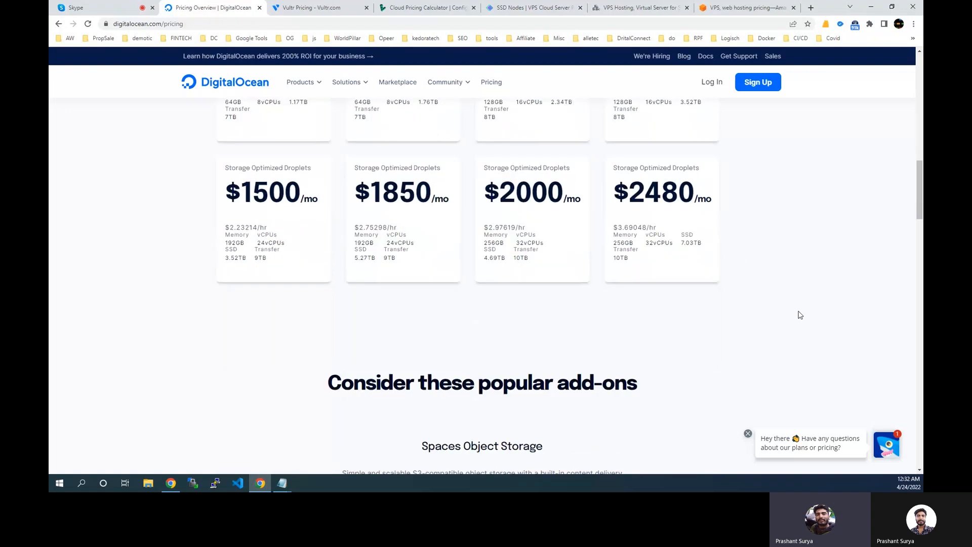
{"action": "scroll", "scroll_direction": "up", "scroll_amount": 3}
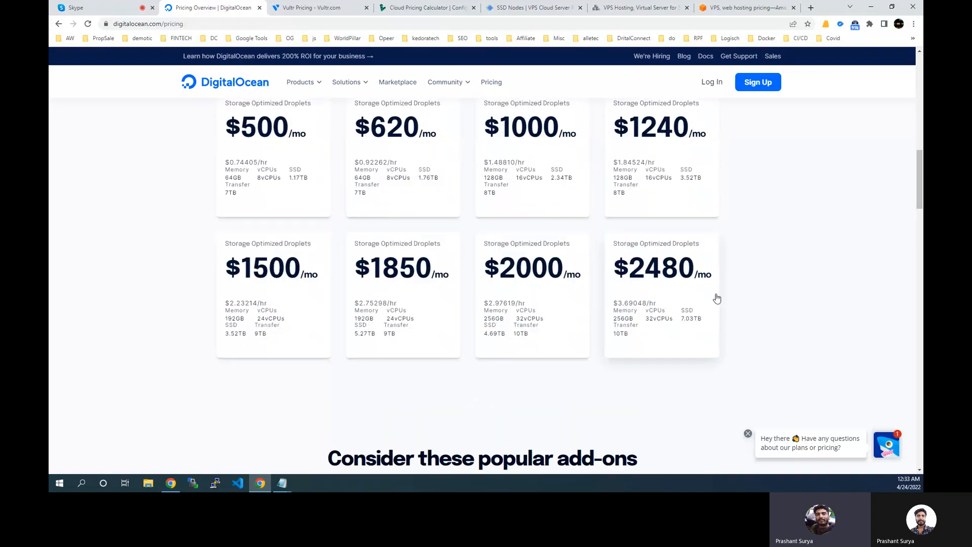
{"action": "scroll", "scroll_direction": "up", "scroll_amount": 3}
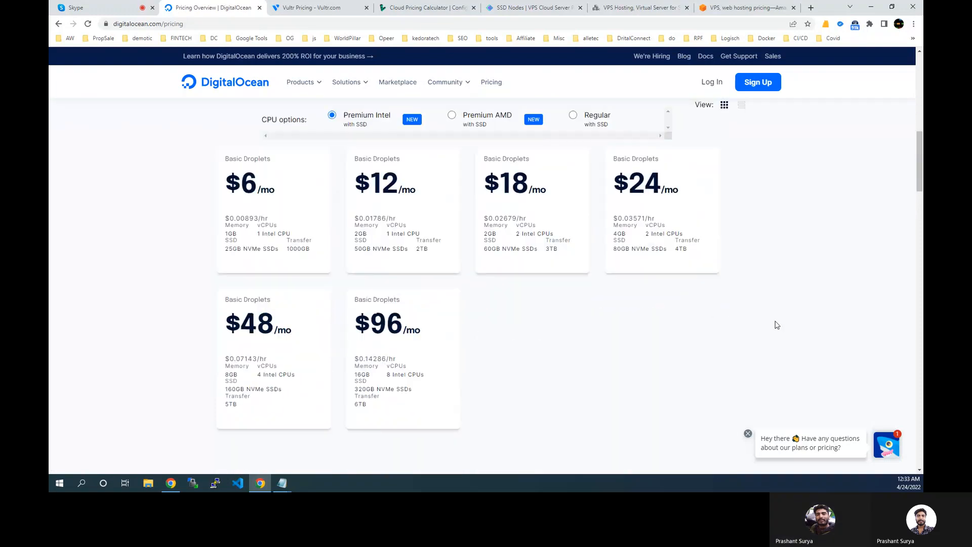
{"action": "scroll", "scroll_direction": "down", "scroll_amount": 3}
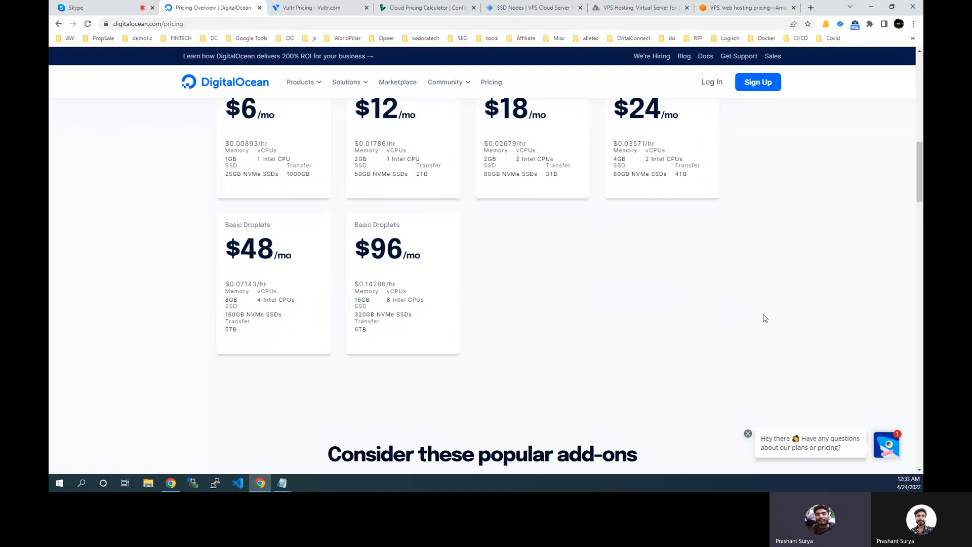
{"action": "scroll", "scroll_direction": "up", "scroll_amount": 3}
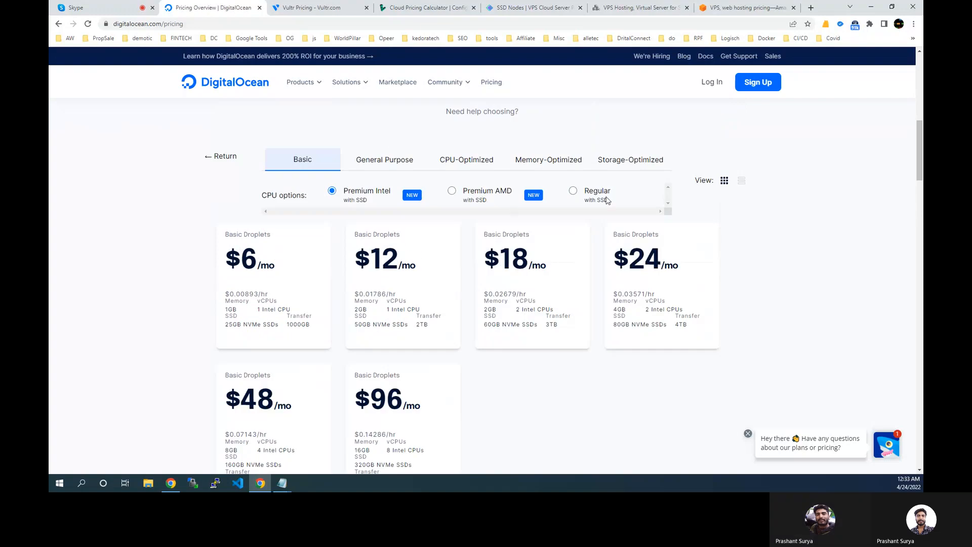
{"action": "mouse_move", "coordinate": [304, 74]}
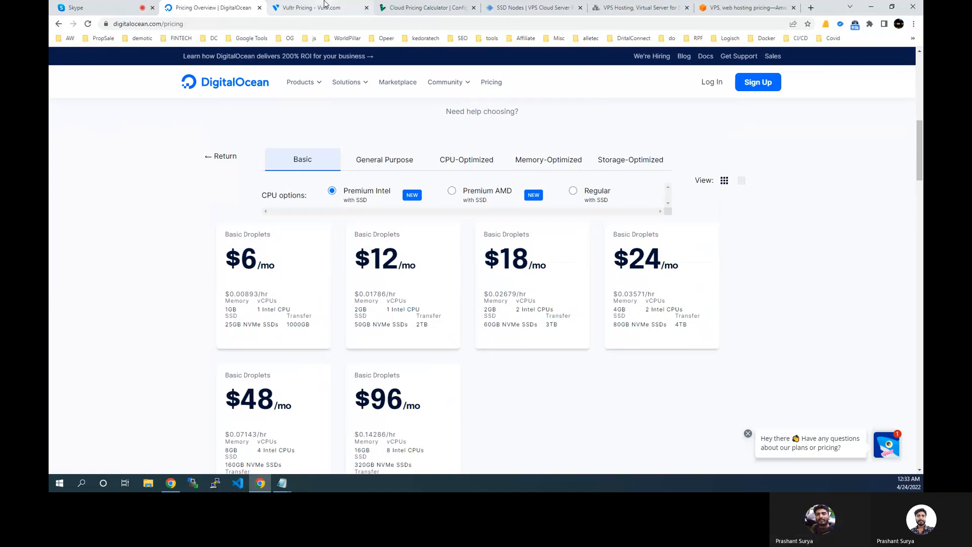
Step: Switch to the Vultr pricing tab and highlight the High Frequency cloud compute heading
{"action": "left_click", "coordinate": [316, 7]}
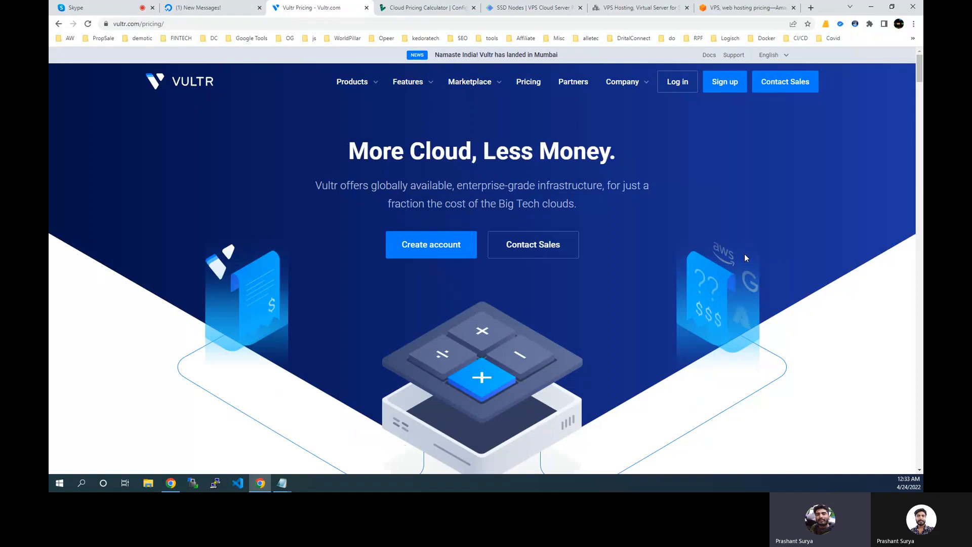
{"action": "scroll", "scroll_direction": "down", "scroll_amount": 3}
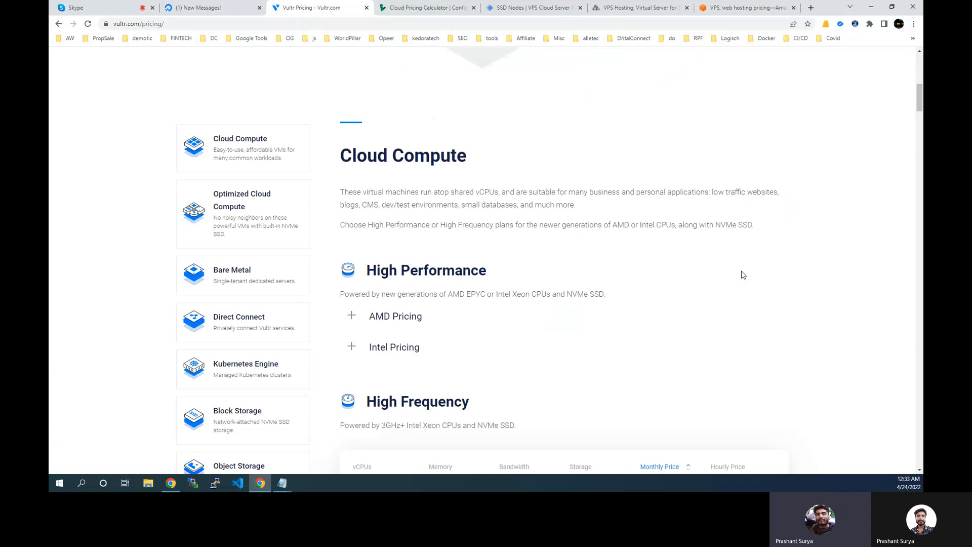
{"action": "scroll", "scroll_direction": "down", "scroll_amount": 3}
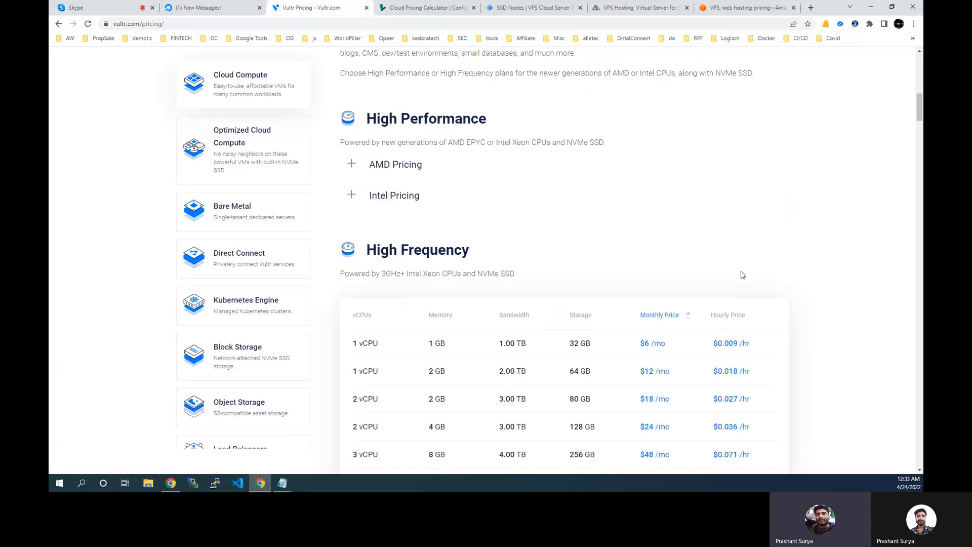
{"action": "double_click", "coordinate": [417, 249]}
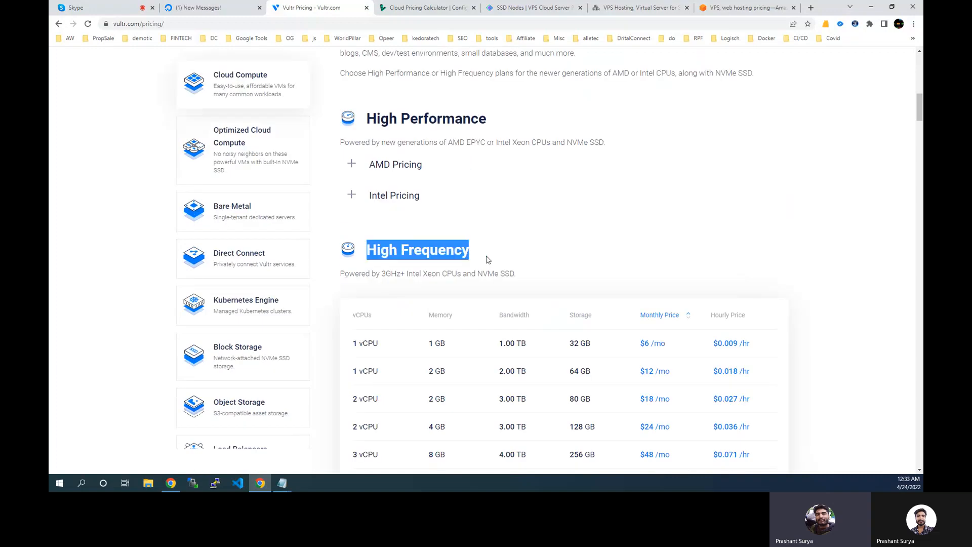
{"action": "mouse_move", "coordinate": [394, 196]}
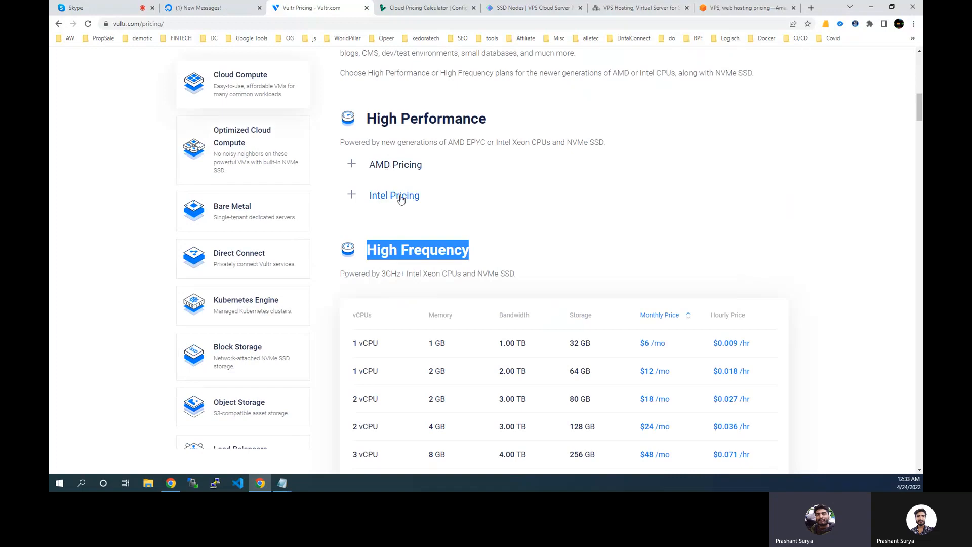
Step: Scroll through the compute price tables to Optimized General Purpose plans ($30 to $960/mo)
{"action": "scroll", "scroll_direction": "down", "scroll_amount": 3}
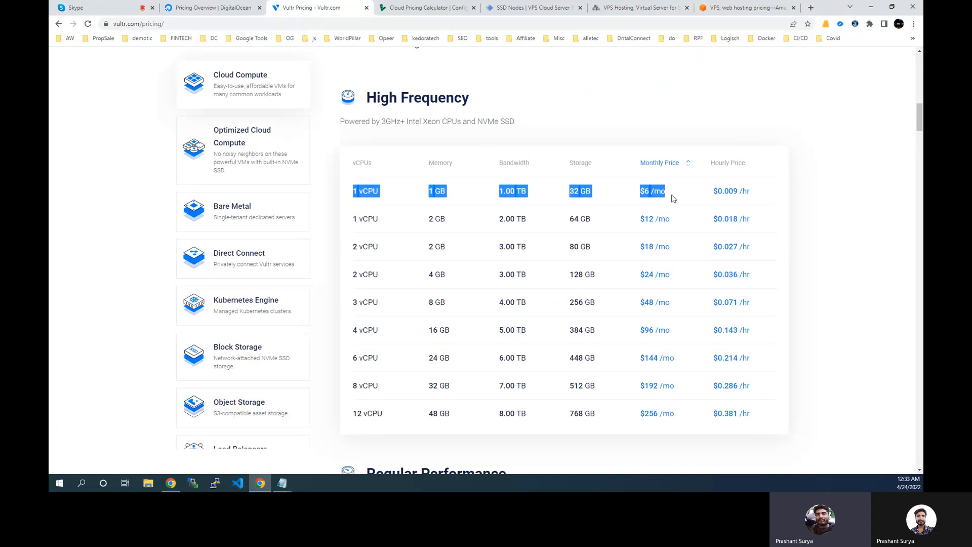
{"action": "scroll", "scroll_direction": "down", "scroll_amount": 3}
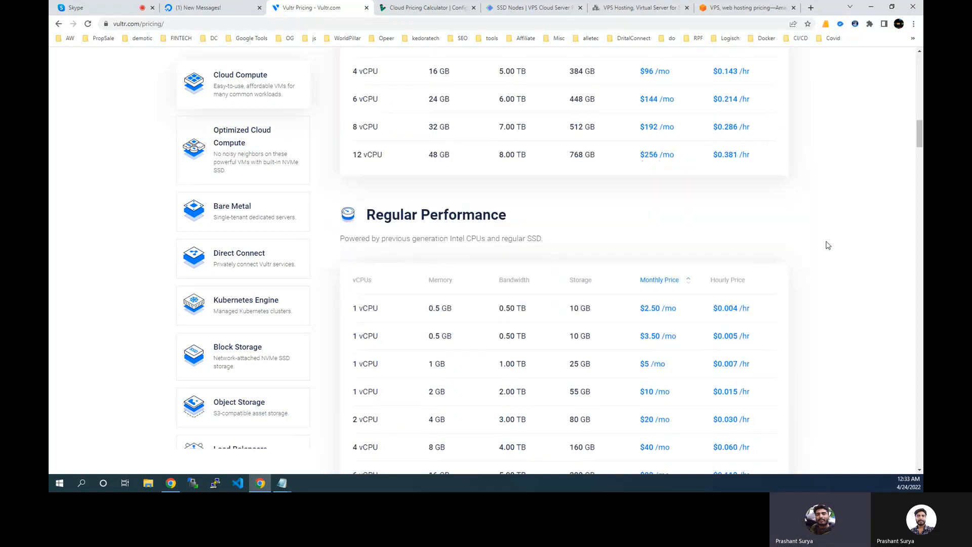
{"action": "scroll", "scroll_direction": "down", "scroll_amount": 3}
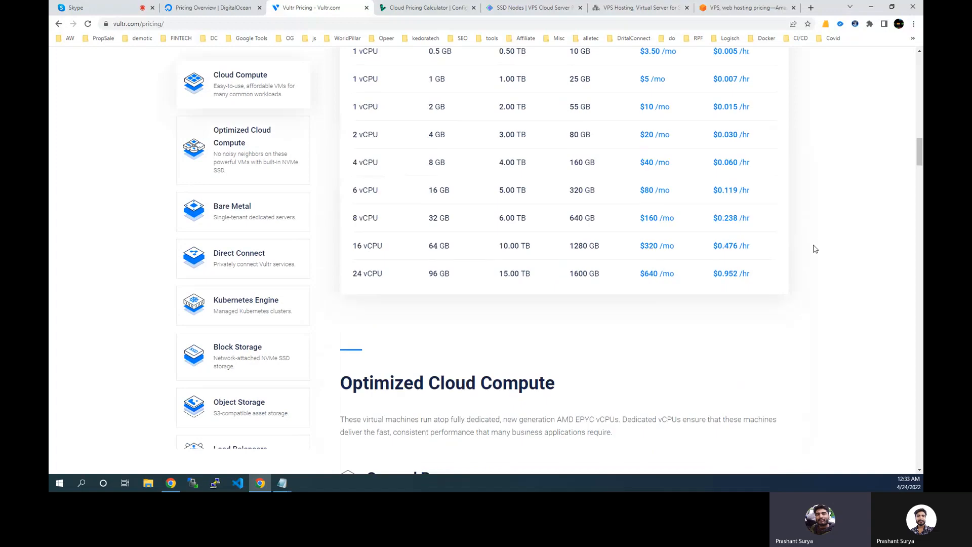
{"action": "scroll", "scroll_direction": "up", "scroll_amount": 3}
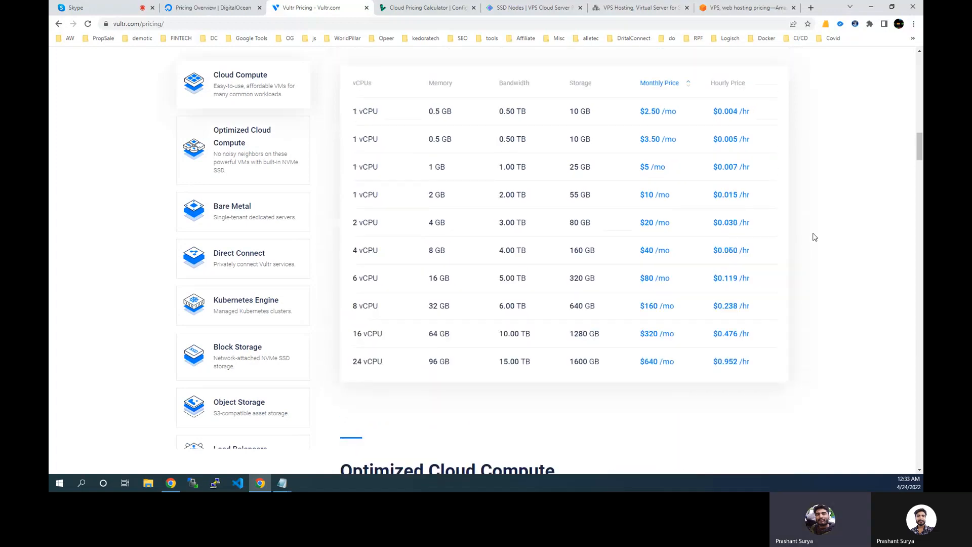
{"action": "scroll", "scroll_direction": "down", "scroll_amount": 3}
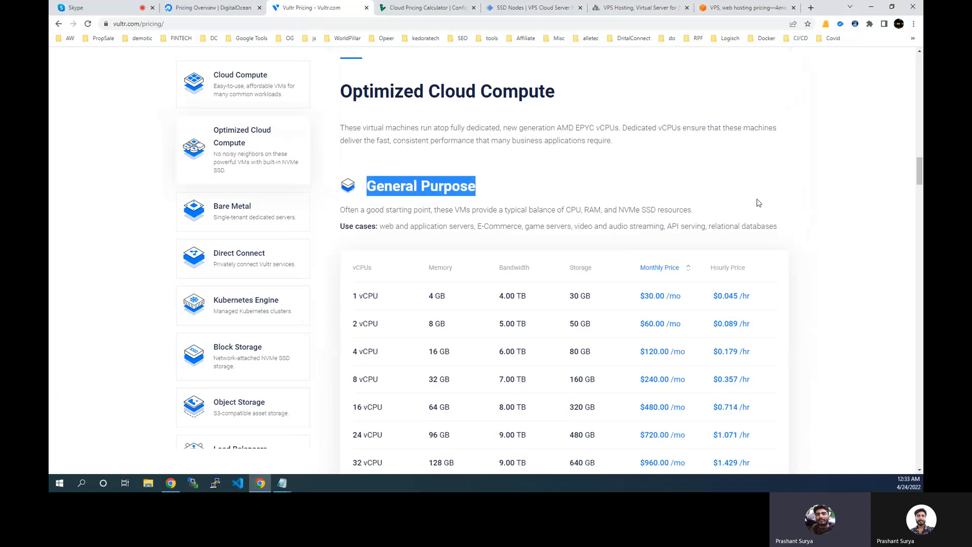
{"action": "scroll", "scroll_direction": "down", "scroll_amount": 3}
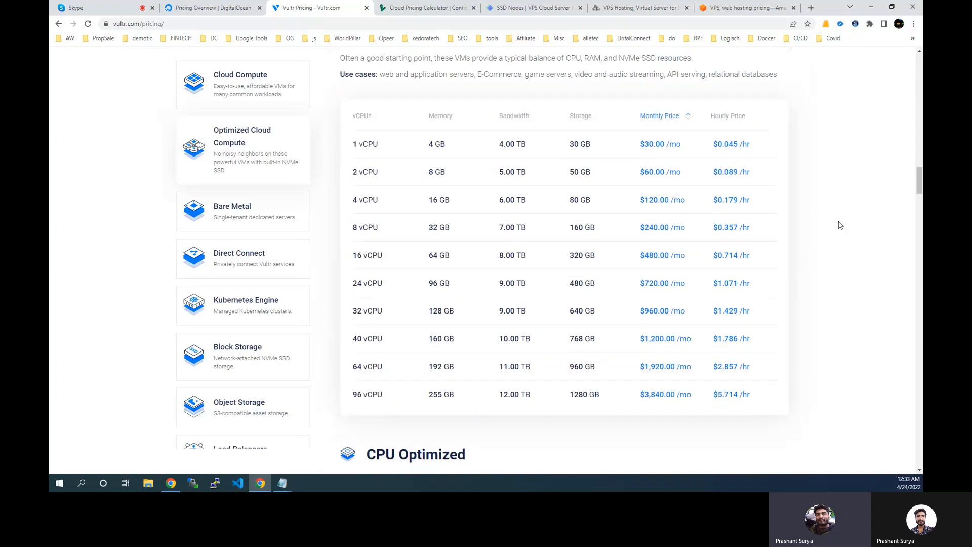
{"action": "scroll", "scroll_direction": "down", "scroll_amount": 3}
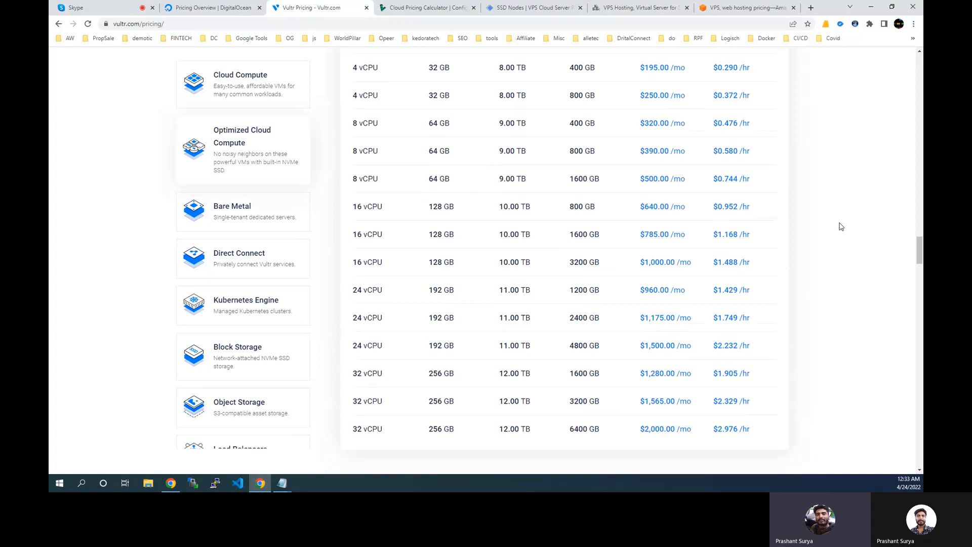
{"action": "left_click", "coordinate": [238, 257]}
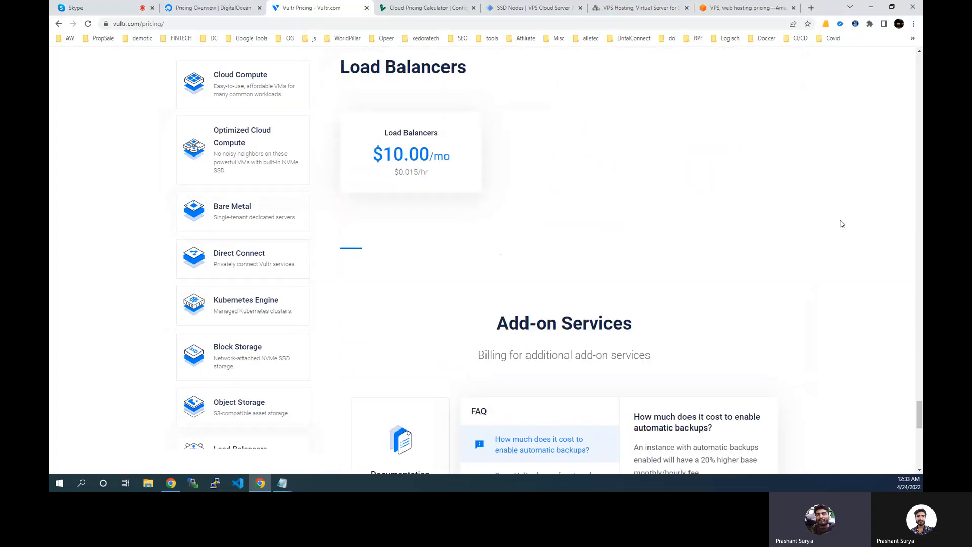
{"action": "scroll", "scroll_direction": "up", "scroll_amount": 3}
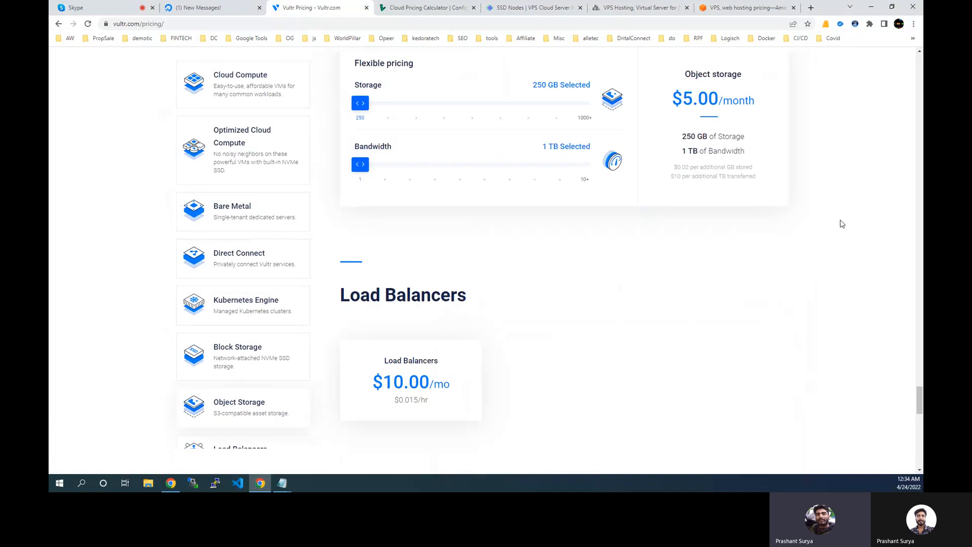
{"action": "scroll", "scroll_direction": "up", "scroll_amount": 3}
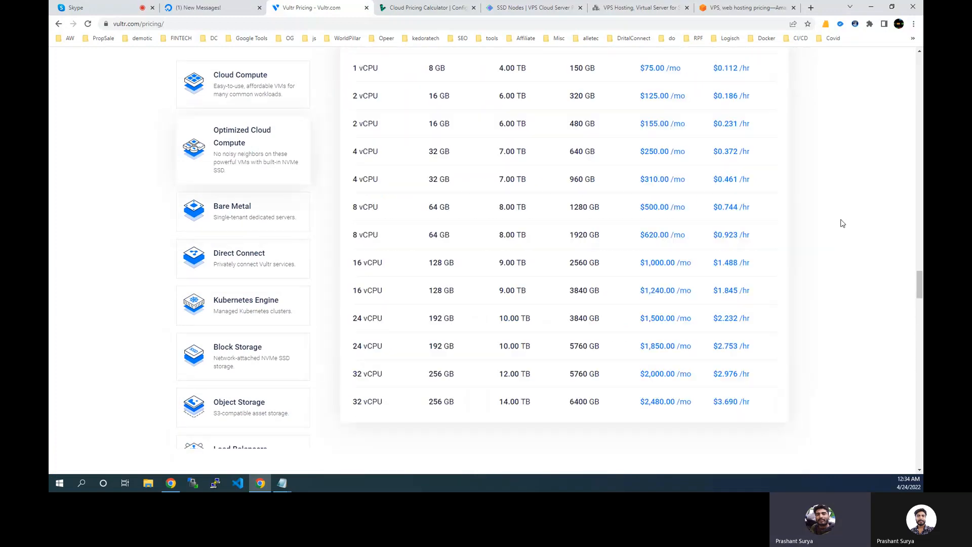
{"action": "scroll", "scroll_direction": "up", "scroll_amount": 3}
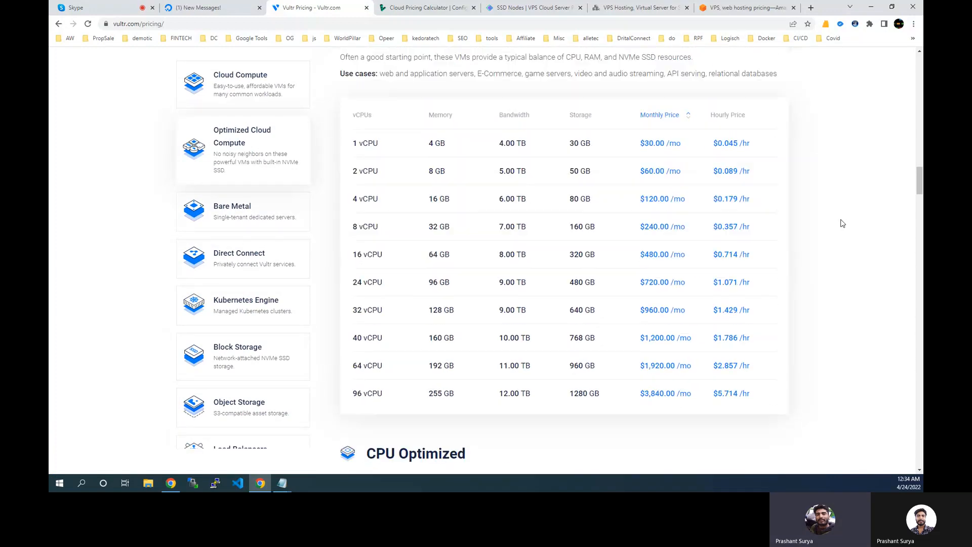
{"action": "scroll", "scroll_direction": "down", "scroll_amount": 3}
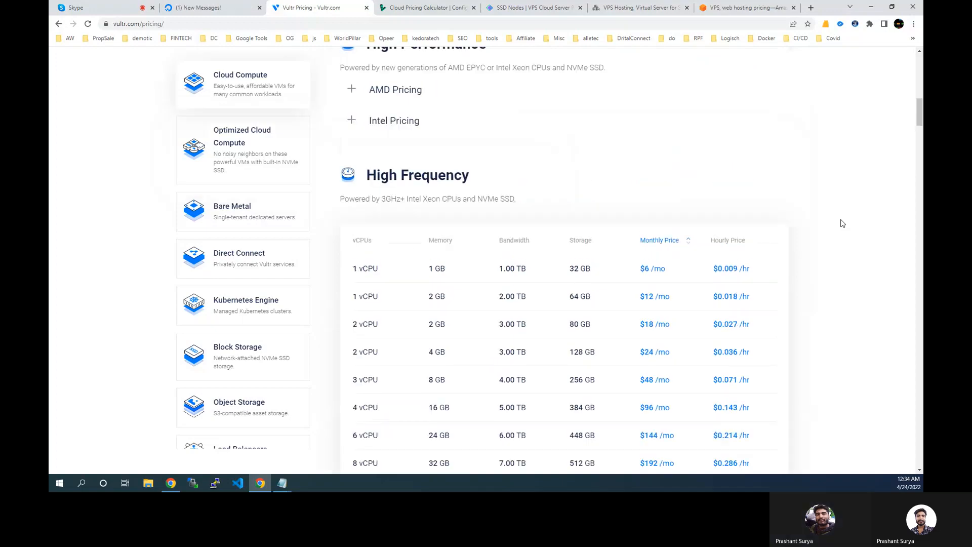
{"action": "scroll", "scroll_direction": "up", "scroll_amount": 3}
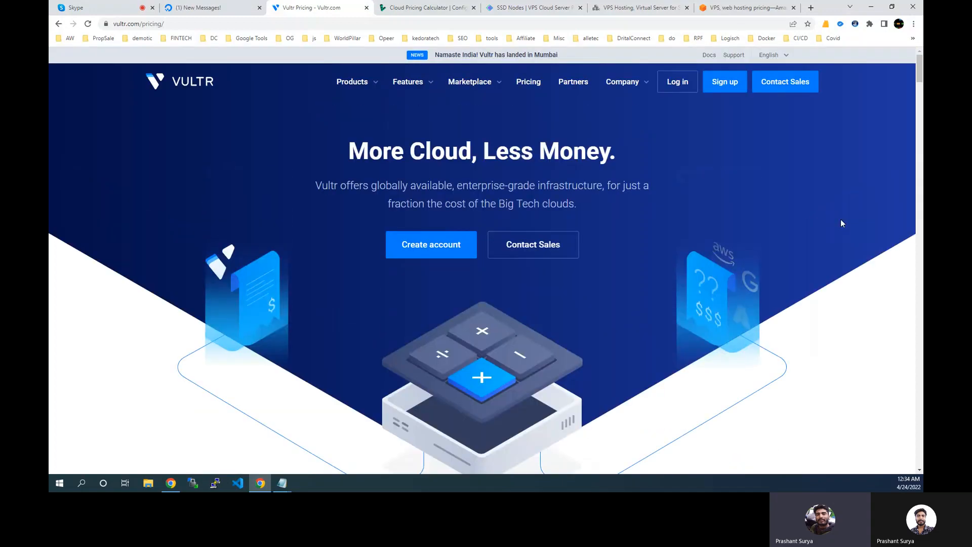
{"action": "left_click", "coordinate": [425, 8]}
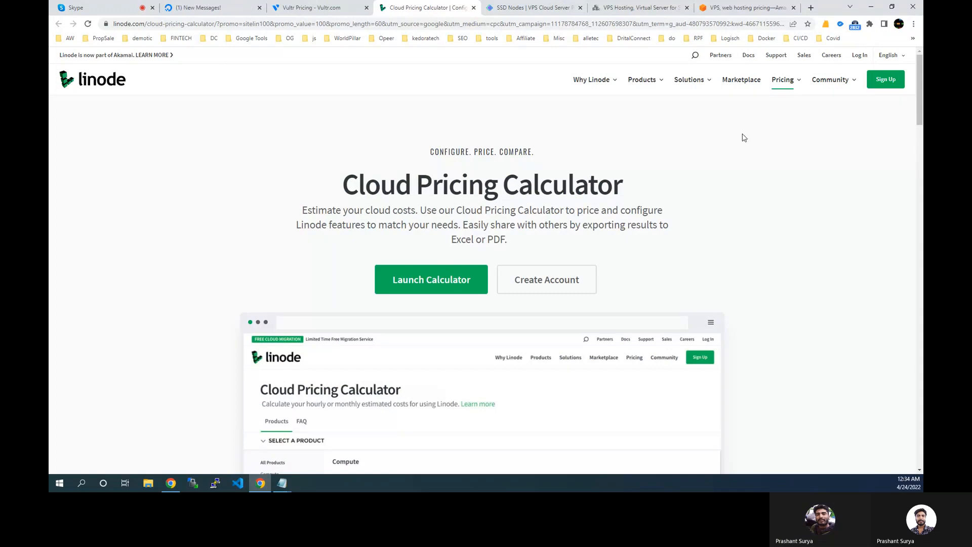
Step: Scroll Linode's Cloud Pricing Calculator page and open the Pricing menu listing Pricing List and Cloud Estimator
{"action": "scroll", "scroll_direction": "down", "scroll_amount": 3}
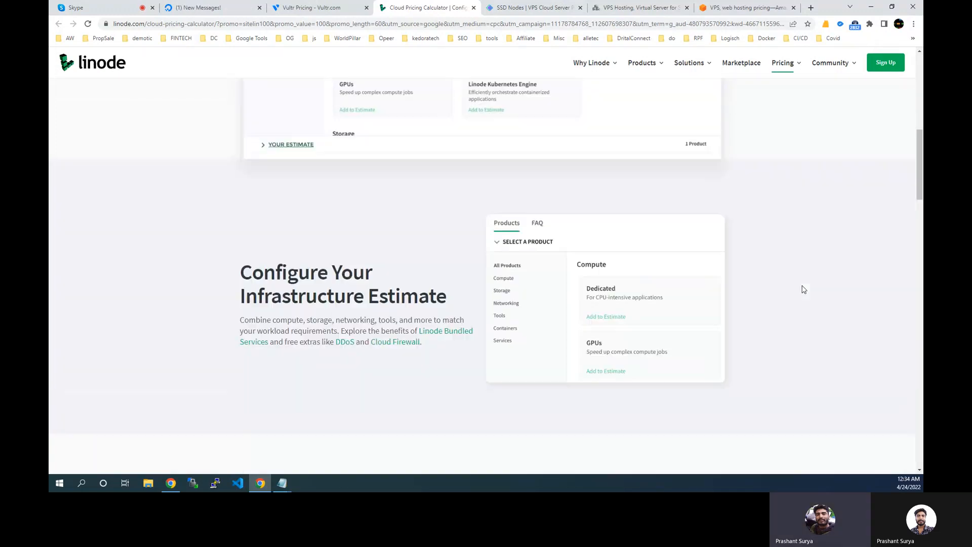
{"action": "scroll", "scroll_direction": "down", "scroll_amount": 3}
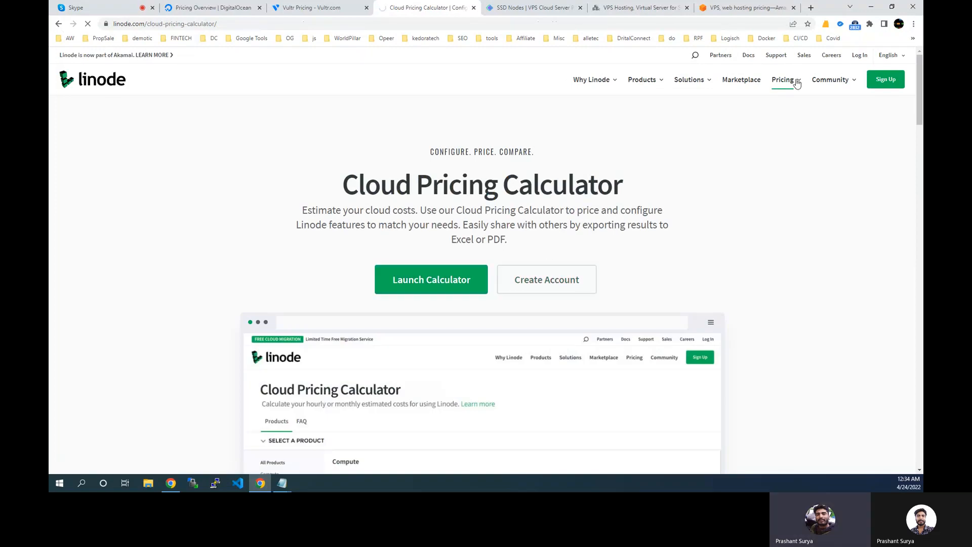
{"action": "left_click", "coordinate": [430, 279]}
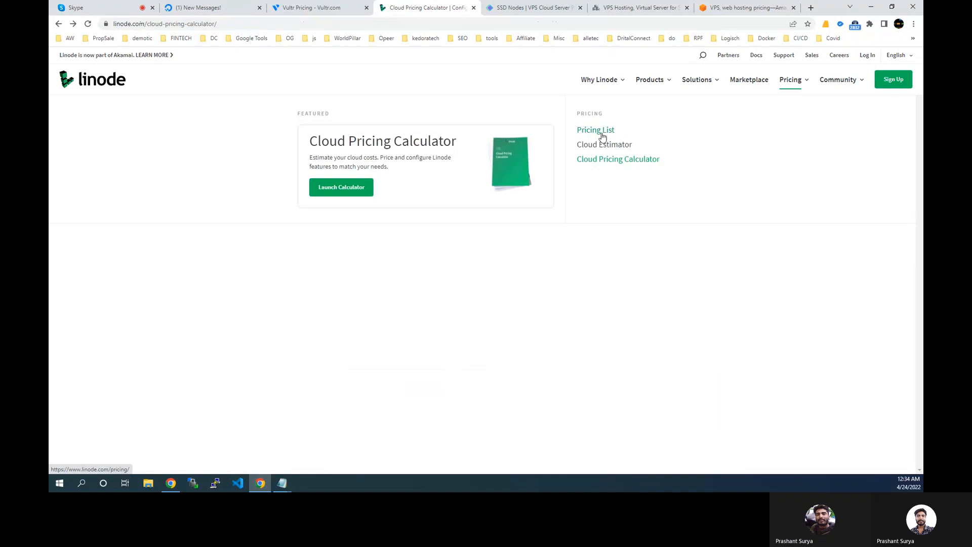
Step: Open Linode's Pricing List page and scroll through the plan tables
{"action": "left_click", "coordinate": [595, 130]}
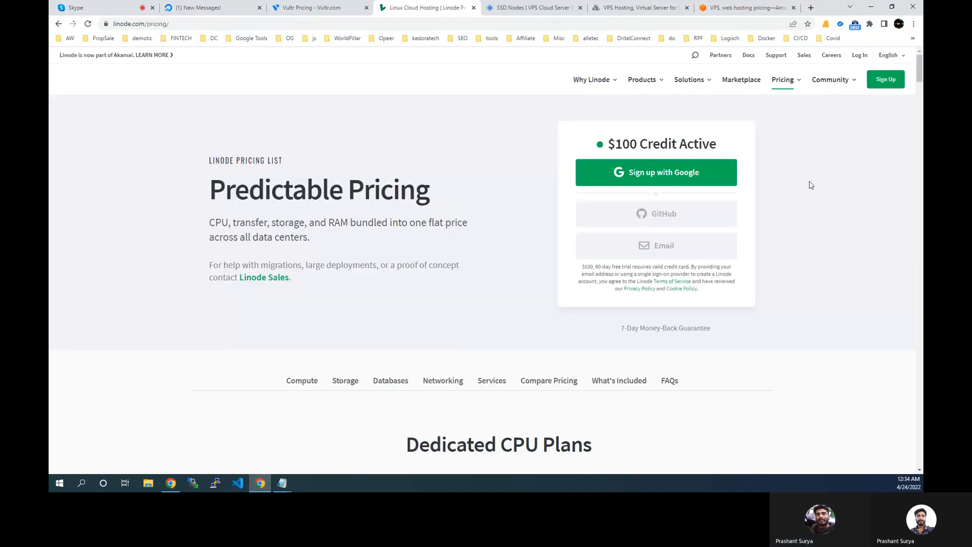
{"action": "scroll", "scroll_direction": "down", "scroll_amount": 3}
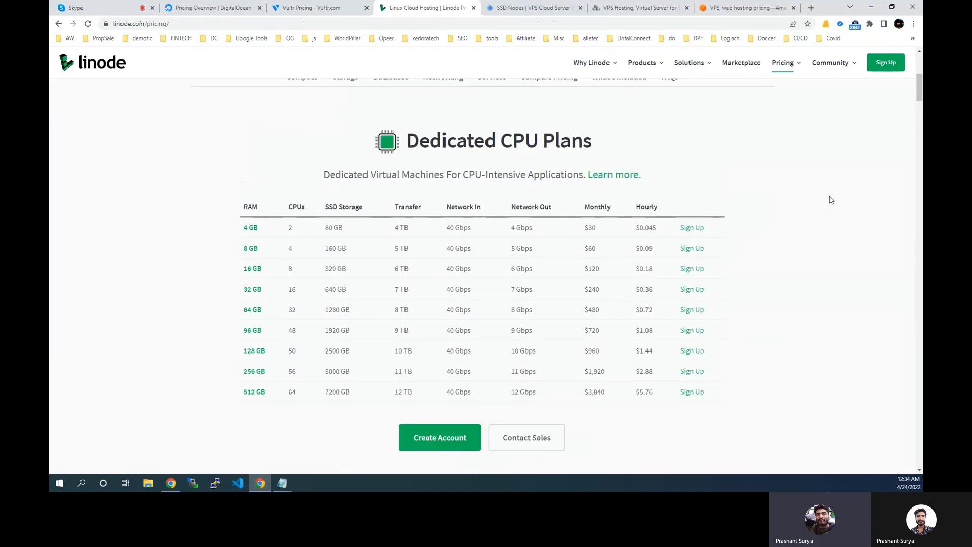
{"action": "scroll", "scroll_direction": "up", "scroll_amount": 3}
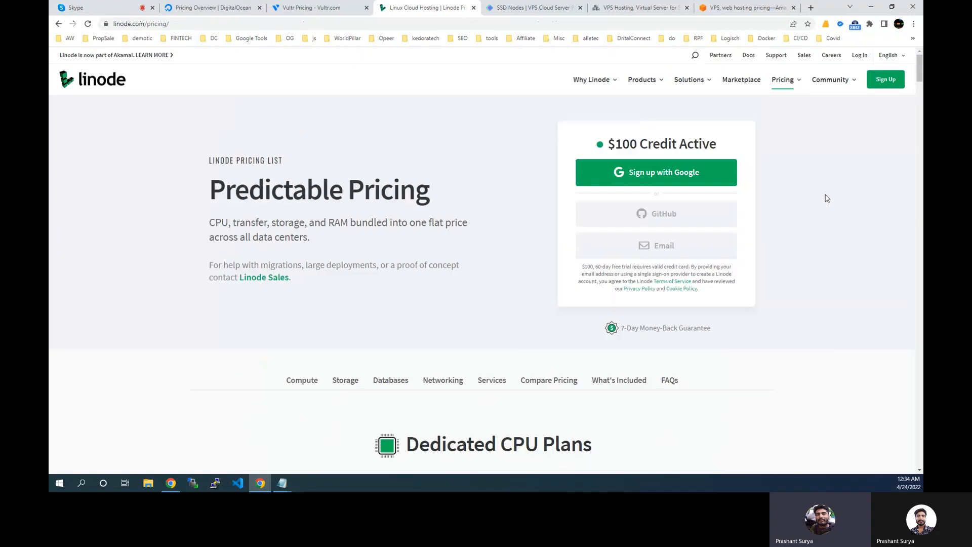
{"action": "scroll", "scroll_direction": "down", "scroll_amount": 3}
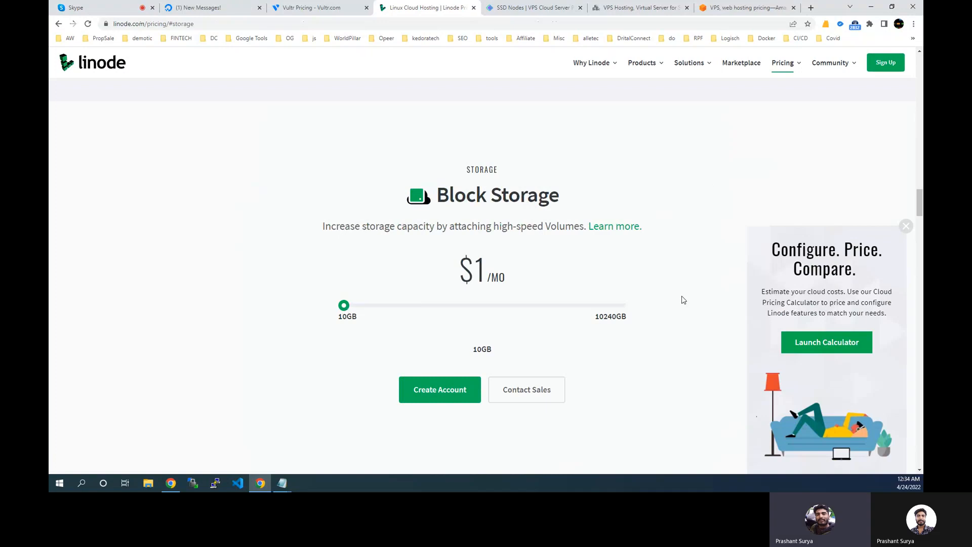
{"action": "scroll", "scroll_direction": "down", "scroll_amount": 3}
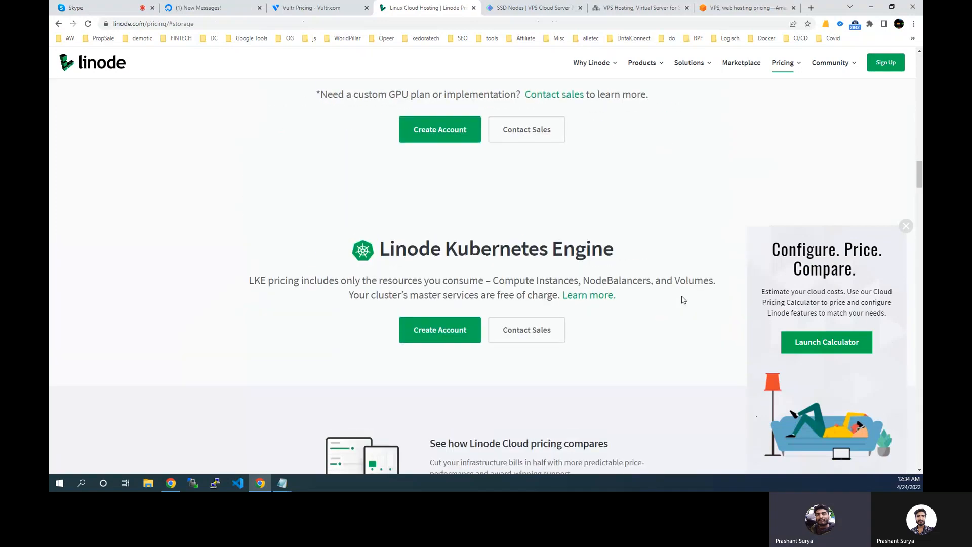
{"action": "scroll", "scroll_direction": "up", "scroll_amount": 3}
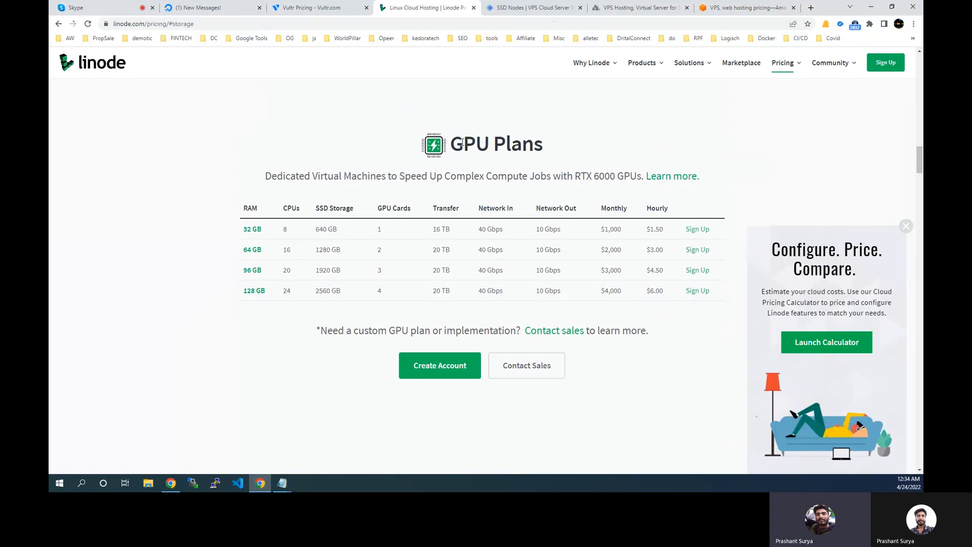
{"action": "scroll", "scroll_direction": "down", "scroll_amount": 3}
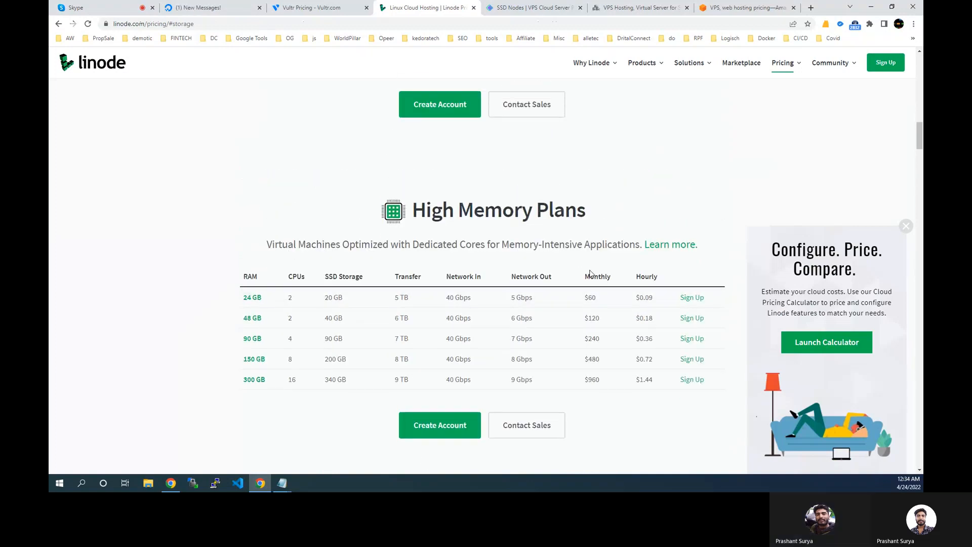
{"action": "scroll", "scroll_direction": "up", "scroll_amount": 3}
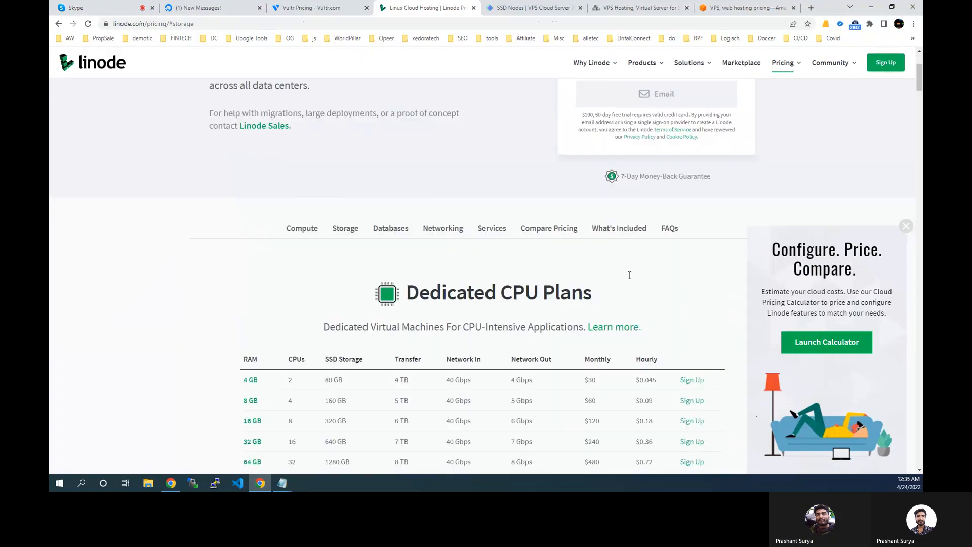
{"action": "scroll", "scroll_direction": "down", "scroll_amount": 3}
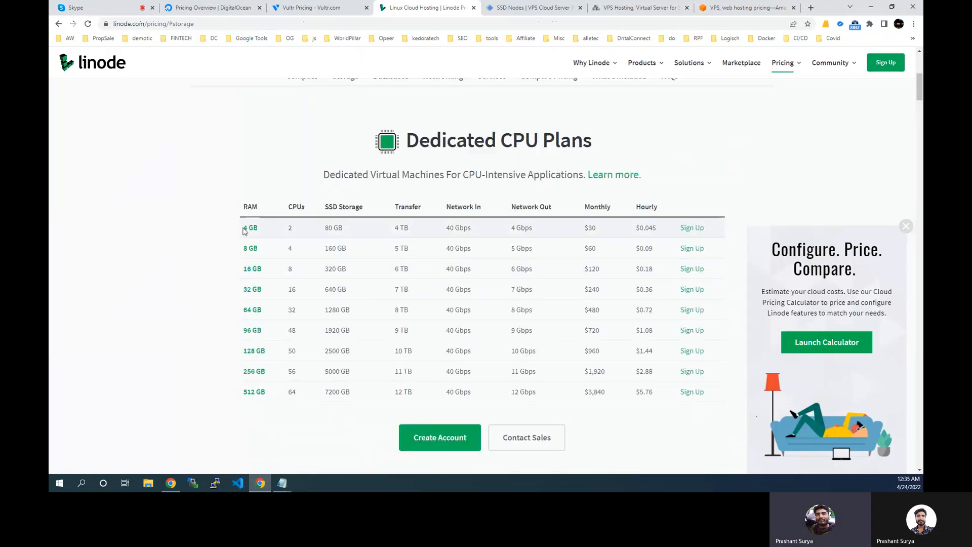
Step: Highlight the smallest dedicated plan's 4 GB RAM and $30 price, then scroll on
{"action": "double_click", "coordinate": [250, 228]}
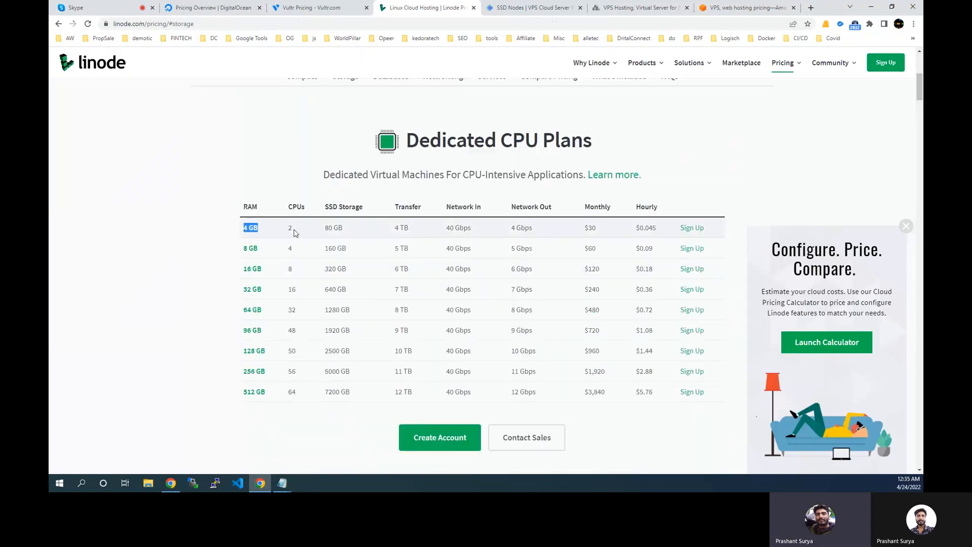
{"action": "double_click", "coordinate": [333, 227]}
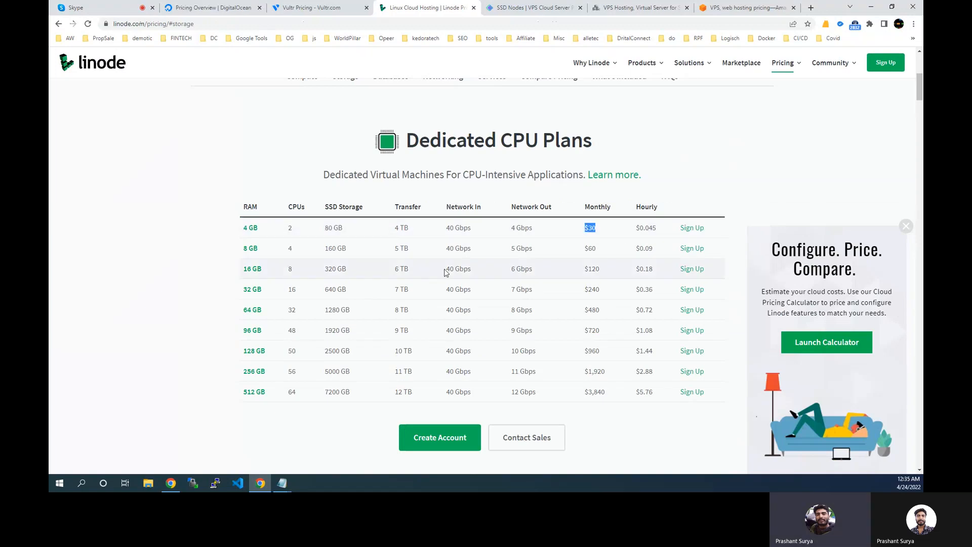
{"action": "scroll", "scroll_direction": "up", "scroll_amount": 3}
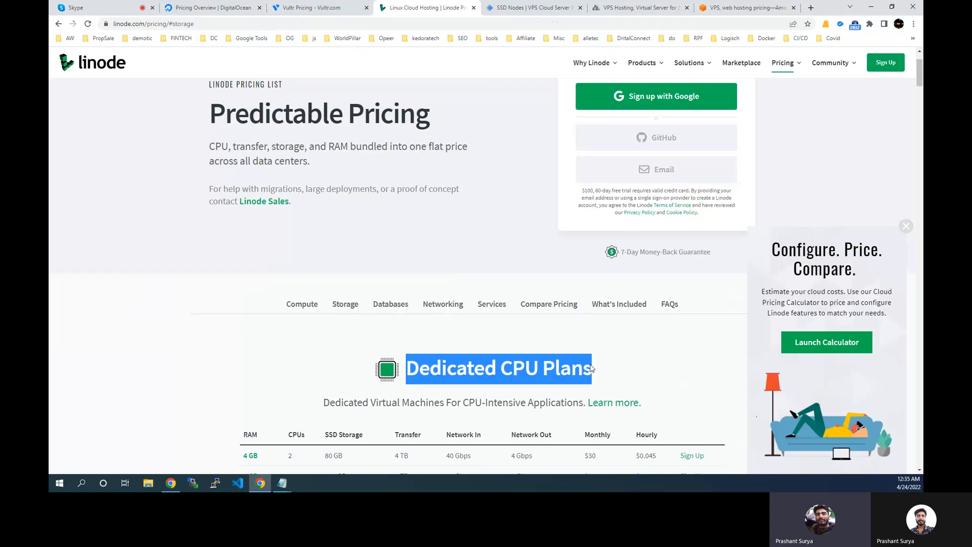
{"action": "scroll", "scroll_direction": "down", "scroll_amount": 3}
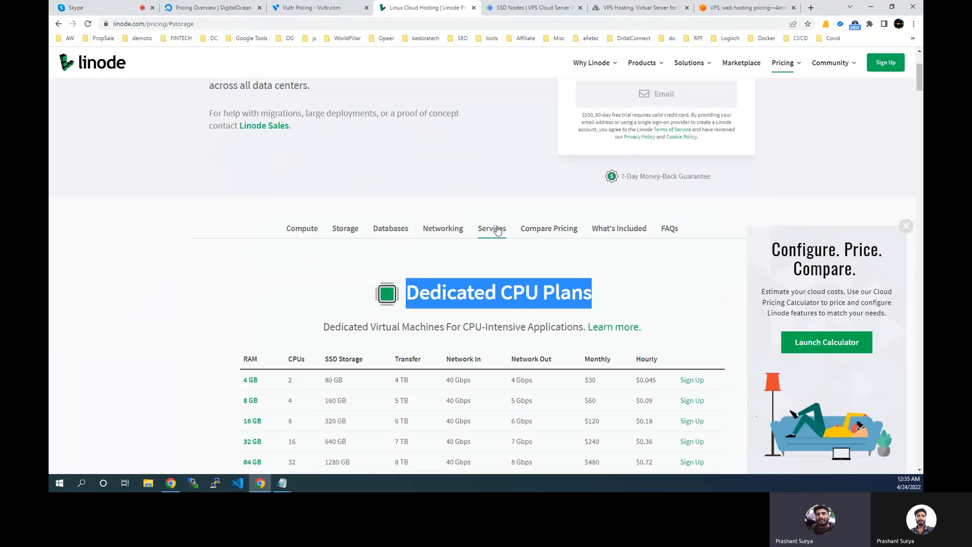
{"action": "scroll", "scroll_direction": "down", "scroll_amount": 3}
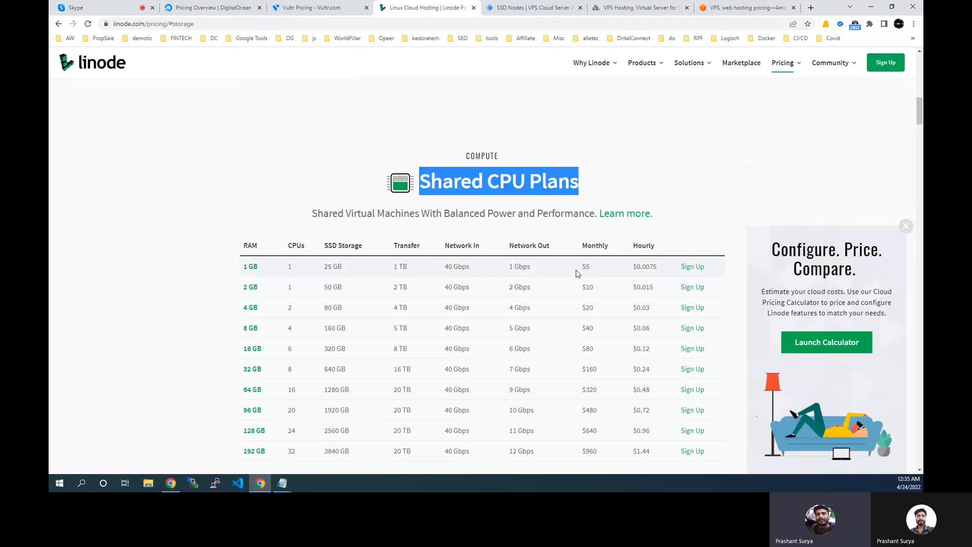
{"action": "scroll", "scroll_direction": "down", "scroll_amount": 3}
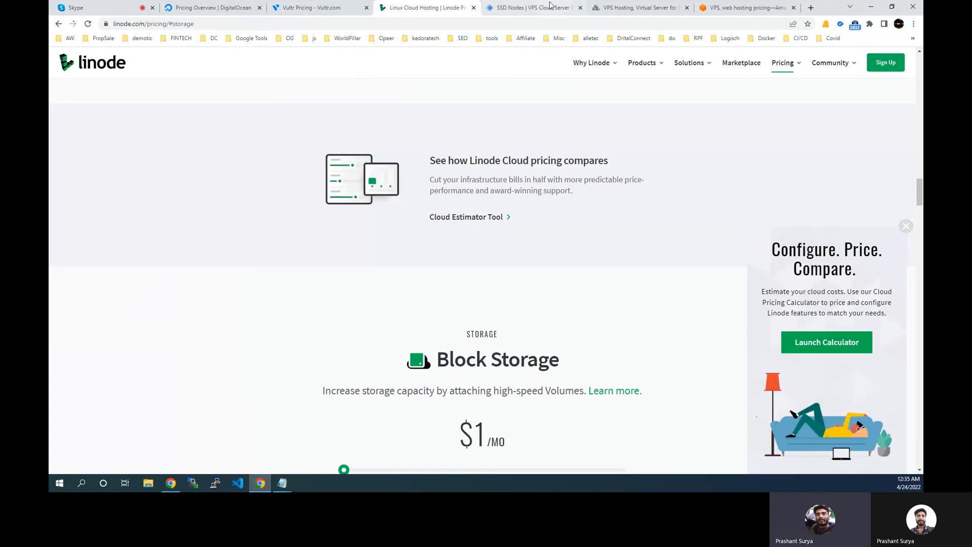
Step: On SSD Nodes, dismiss the flash sale chat and highlight the Standard VPS KVM/MEDIUM yearly price
{"action": "left_click", "coordinate": [532, 7]}
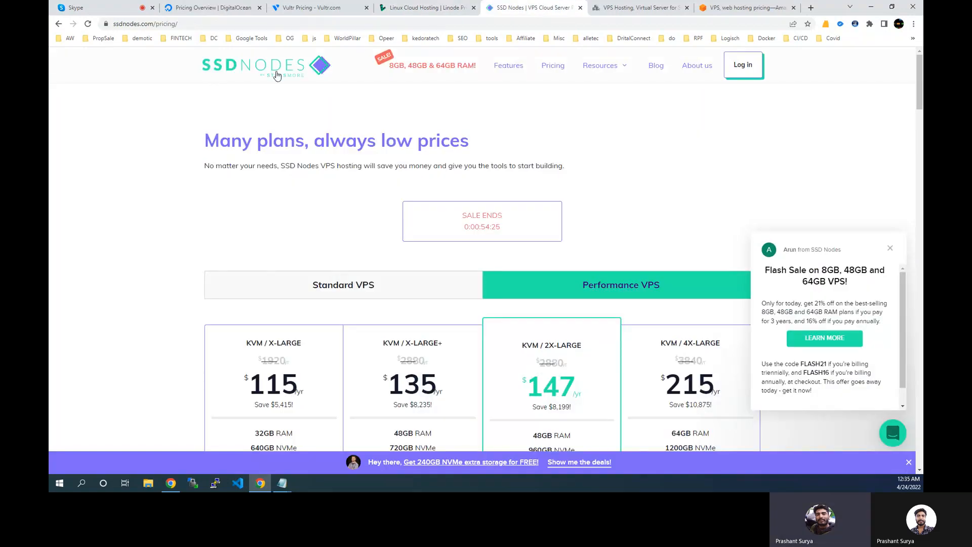
{"action": "mouse_move", "coordinate": [550, 119]}
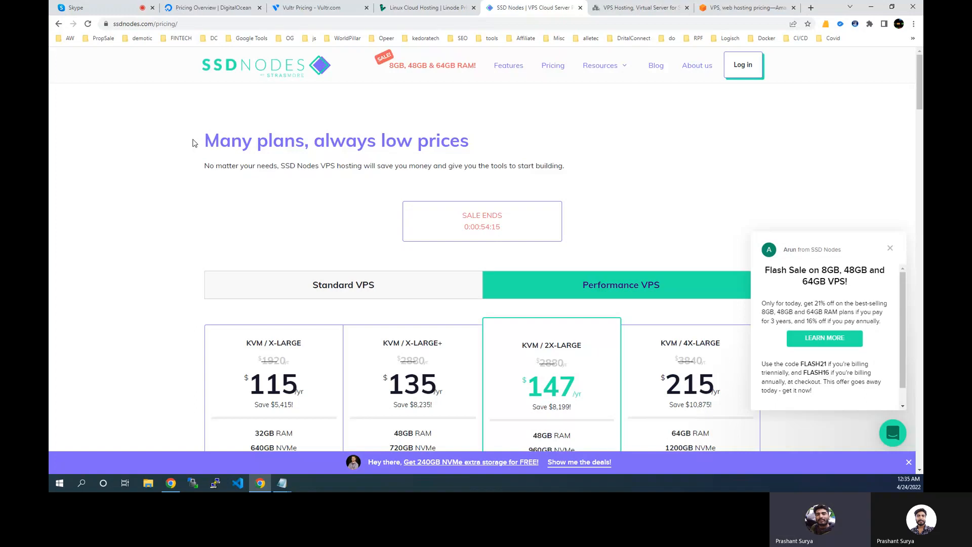
{"action": "mouse_move", "coordinate": [195, 98]}
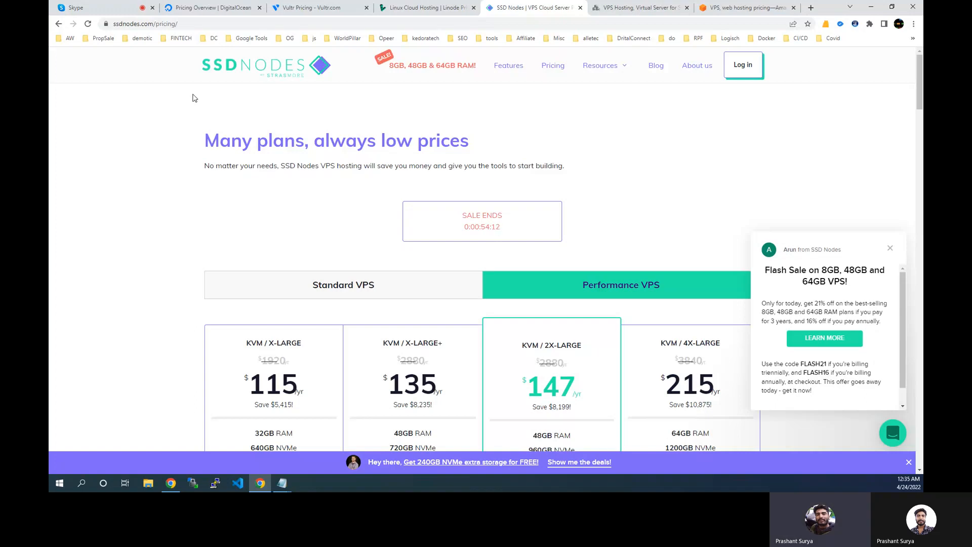
{"action": "left_click", "coordinate": [889, 249]}
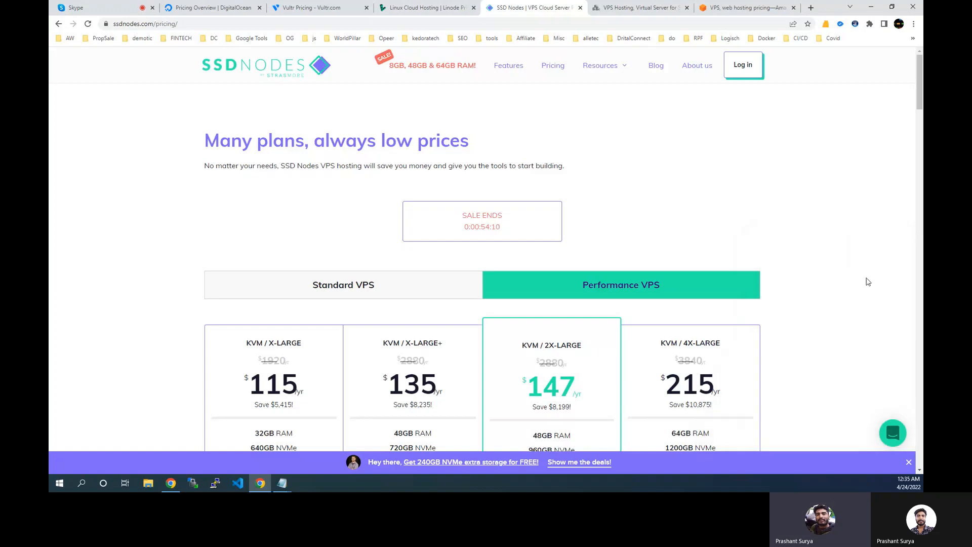
{"action": "mouse_move", "coordinate": [850, 292]}
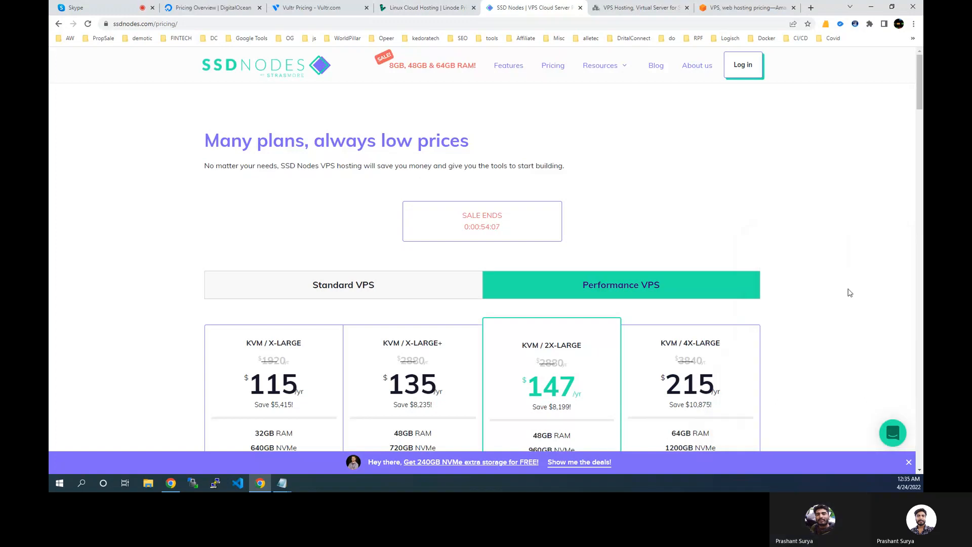
{"action": "scroll", "scroll_direction": "down", "scroll_amount": 3}
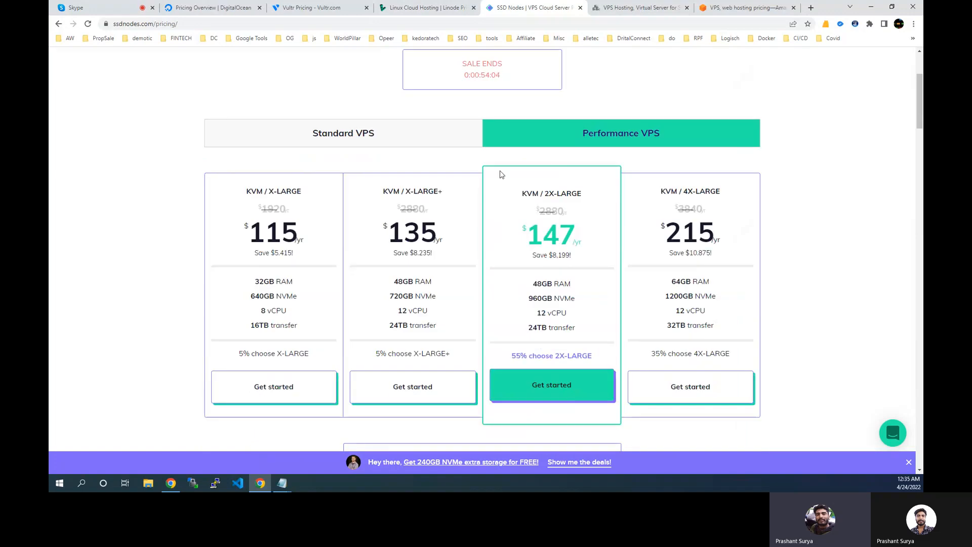
{"action": "left_click", "coordinate": [342, 133]}
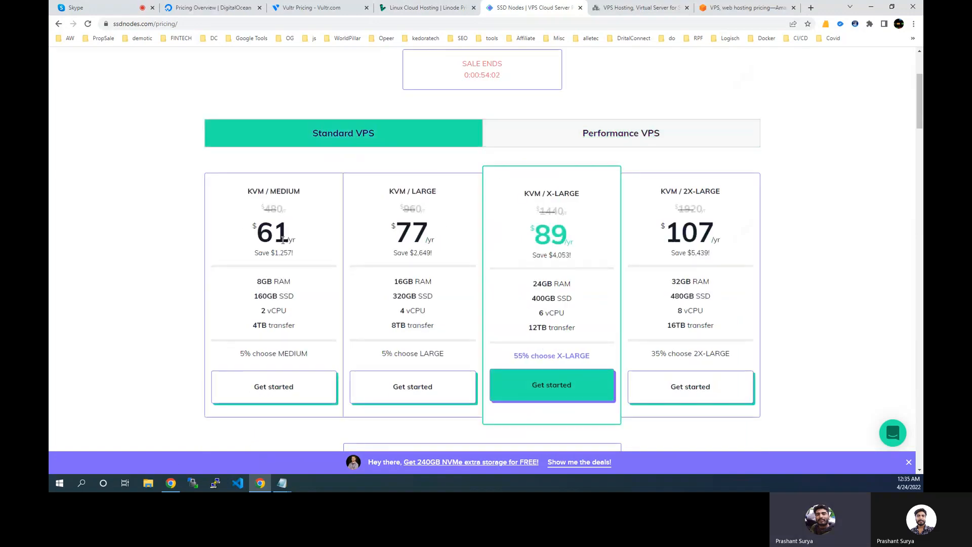
{"action": "double_click", "coordinate": [273, 233]}
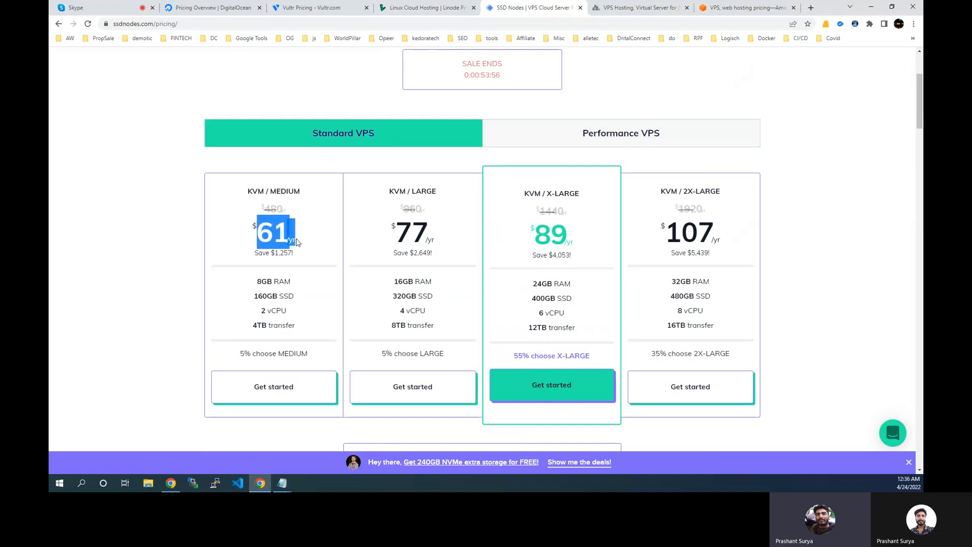
{"action": "mouse_move", "coordinate": [718, 230]}
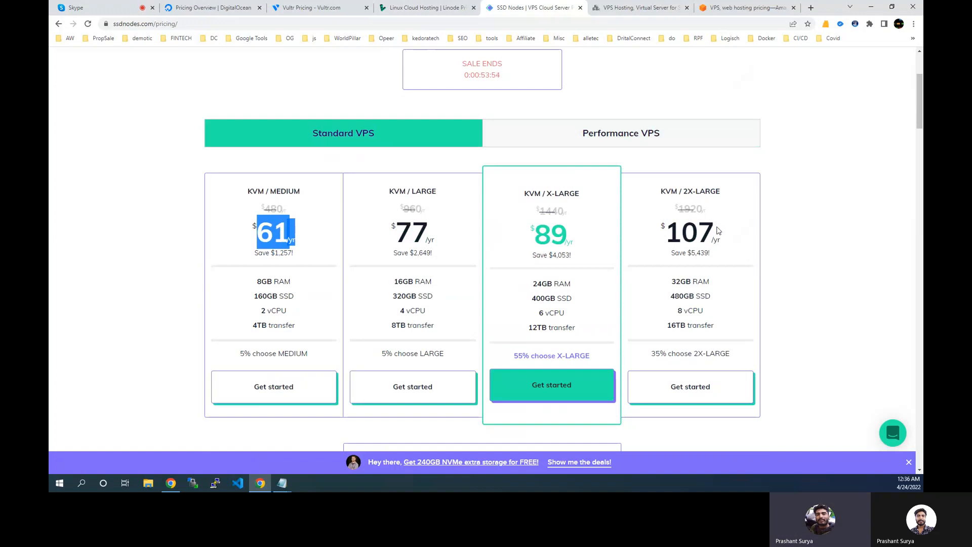
Step: Return to Performance VPS plans, highlight the 'Many plans, always low prices' heading, then go to VPS-Mart
{"action": "left_click", "coordinate": [620, 133]}
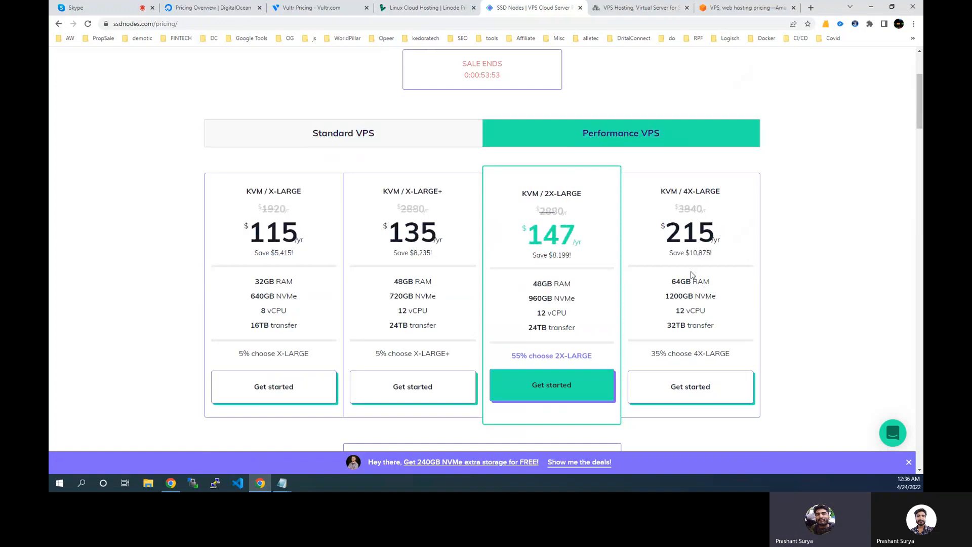
{"action": "scroll", "scroll_direction": "down", "scroll_amount": 3}
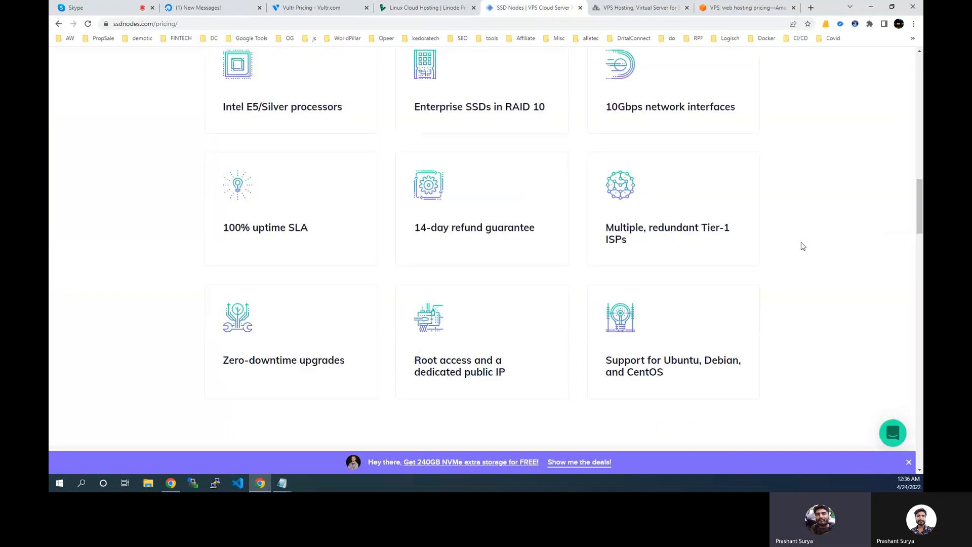
{"action": "scroll", "scroll_direction": "down", "scroll_amount": 3}
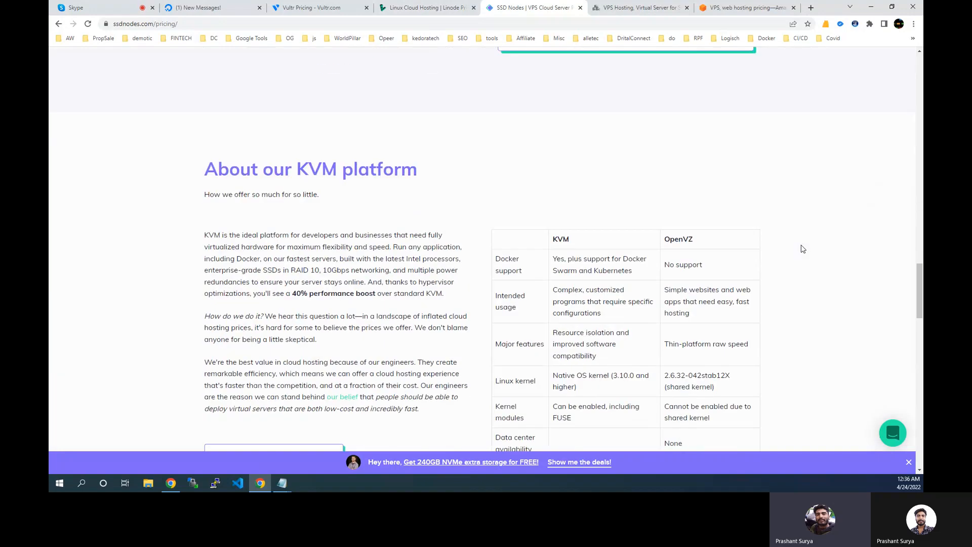
{"action": "scroll", "scroll_direction": "up", "scroll_amount": 3}
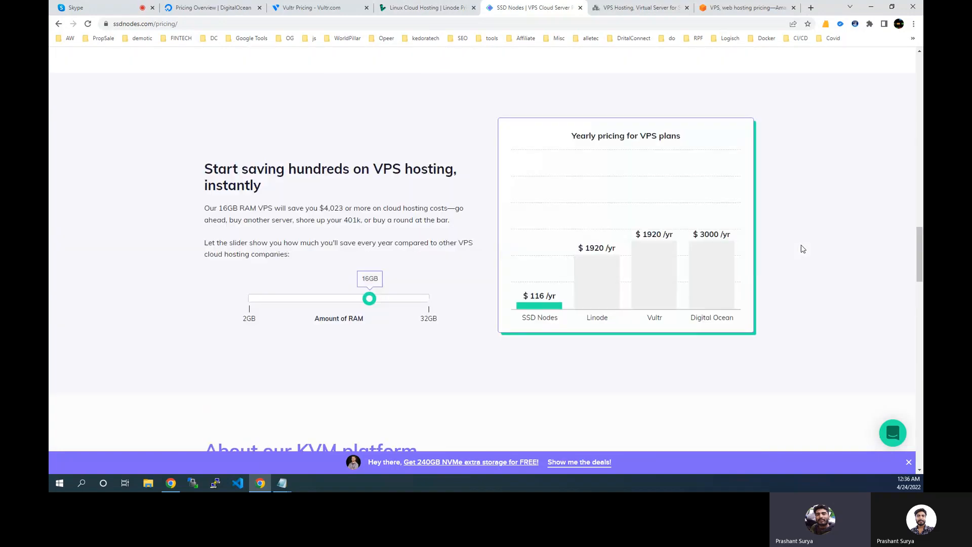
{"action": "scroll", "scroll_direction": "down", "scroll_amount": 3}
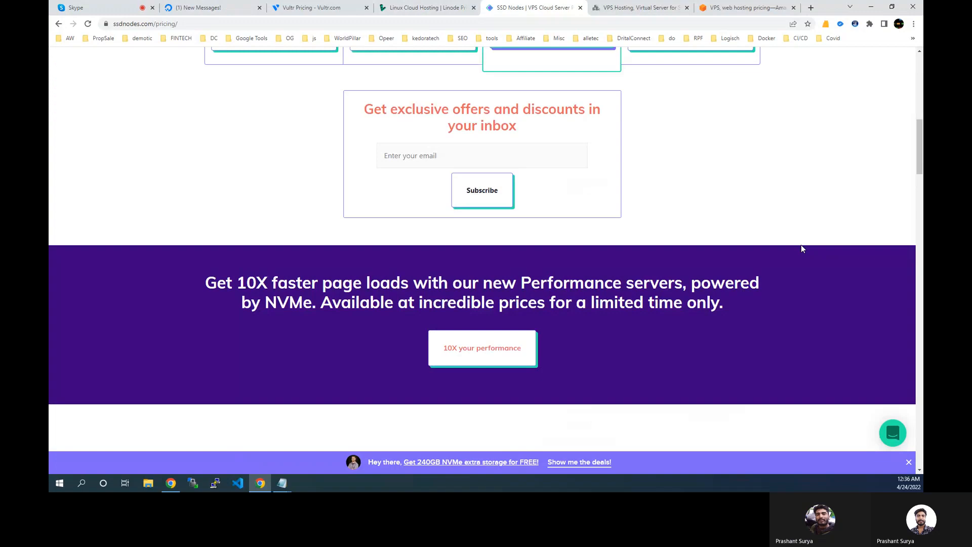
{"action": "scroll", "scroll_direction": "up", "scroll_amount": 3}
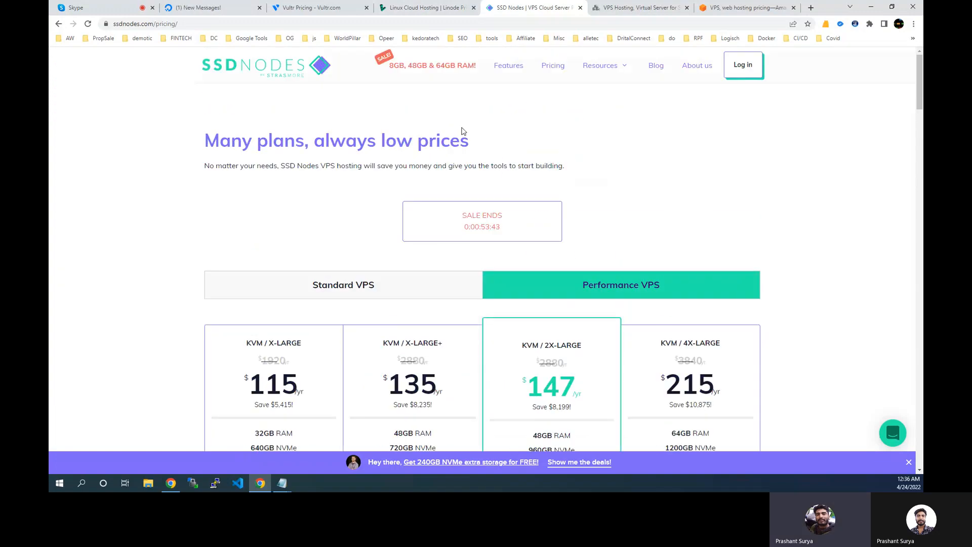
{"action": "mouse_move", "coordinate": [469, 141]}
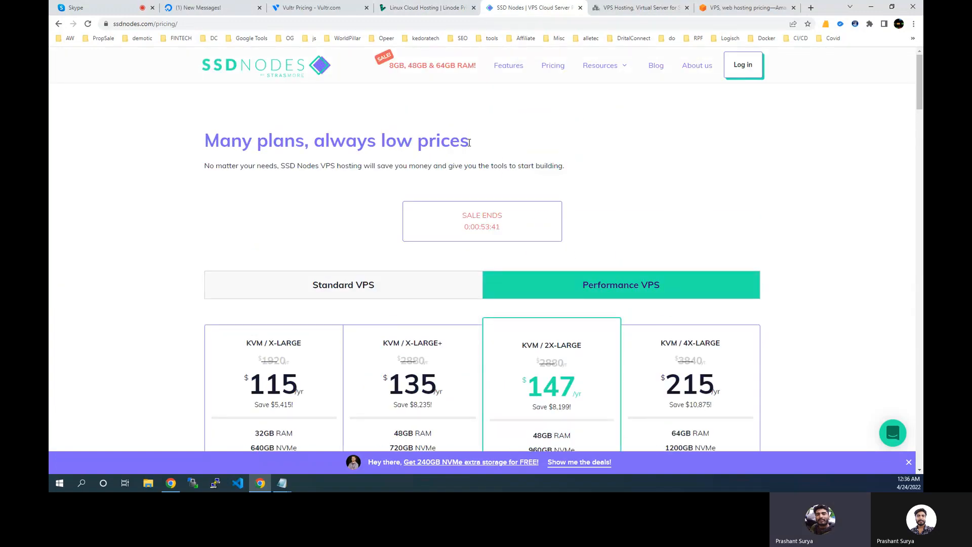
{"action": "triple_click", "coordinate": [337, 141]}
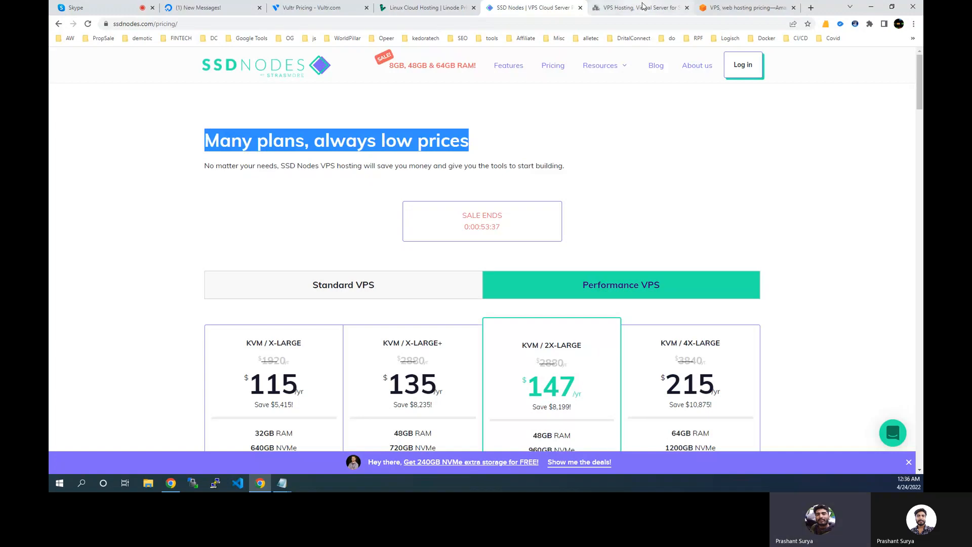
{"action": "left_click", "coordinate": [747, 8]}
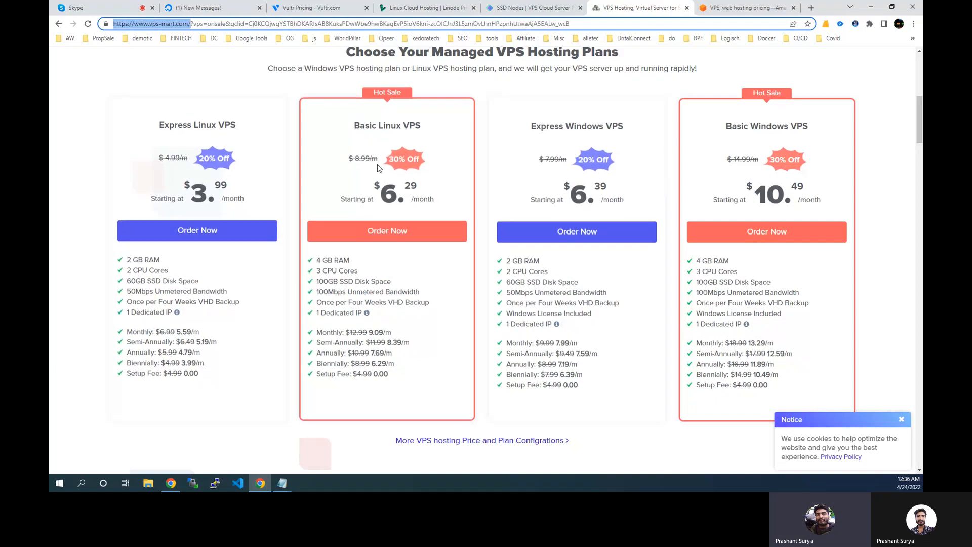
{"action": "mouse_move", "coordinate": [234, 125]}
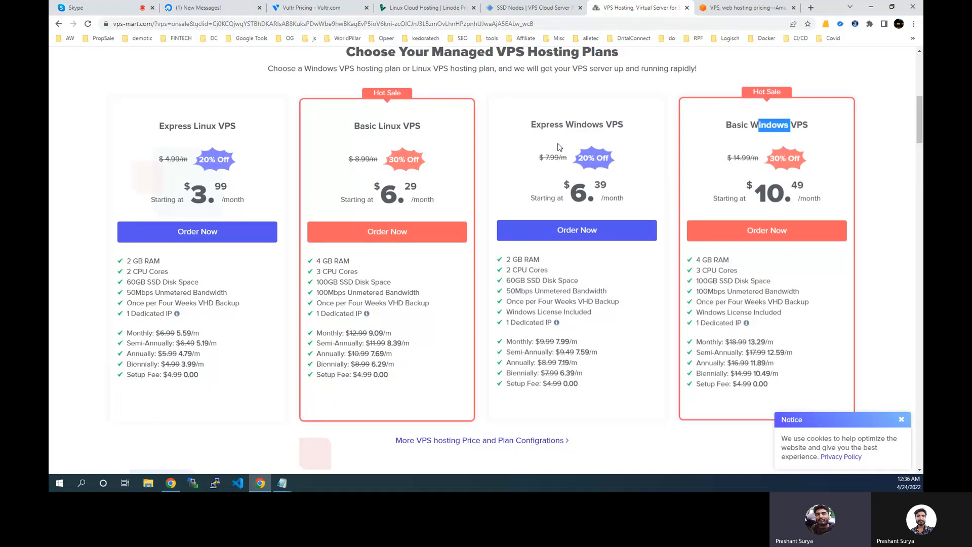
Step: Scroll VPS-Mart's managed plans (Express Linux $3.99, Basic Windows $10.49), select a feature, then go to Lightsail
{"action": "scroll", "scroll_direction": "down", "scroll_amount": 3}
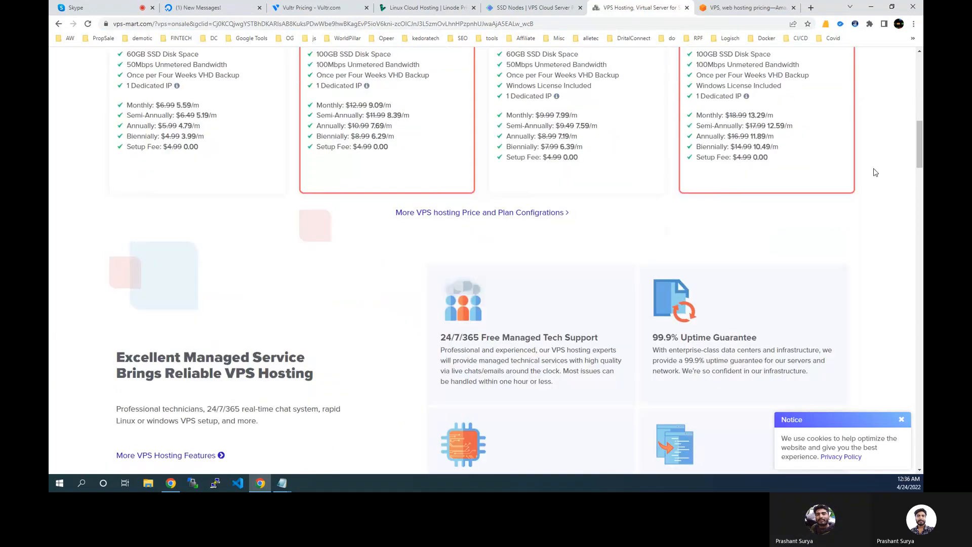
{"action": "scroll", "scroll_direction": "up", "scroll_amount": 3}
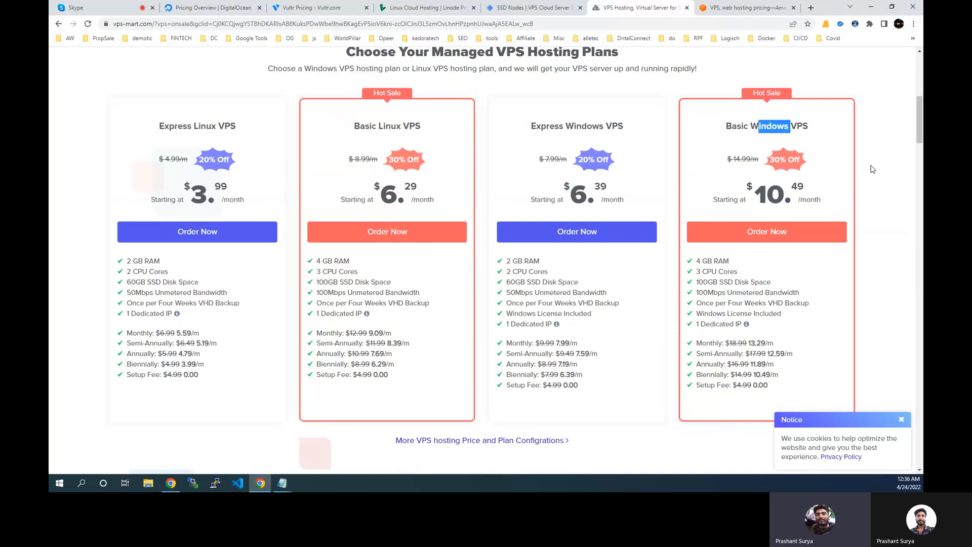
{"action": "mouse_move", "coordinate": [174, 47]}
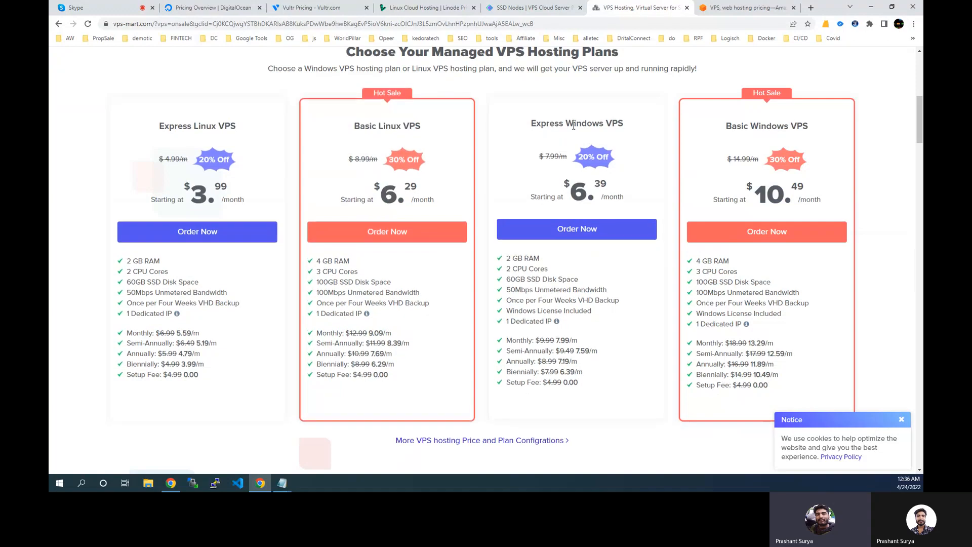
{"action": "double_click", "coordinate": [775, 122]}
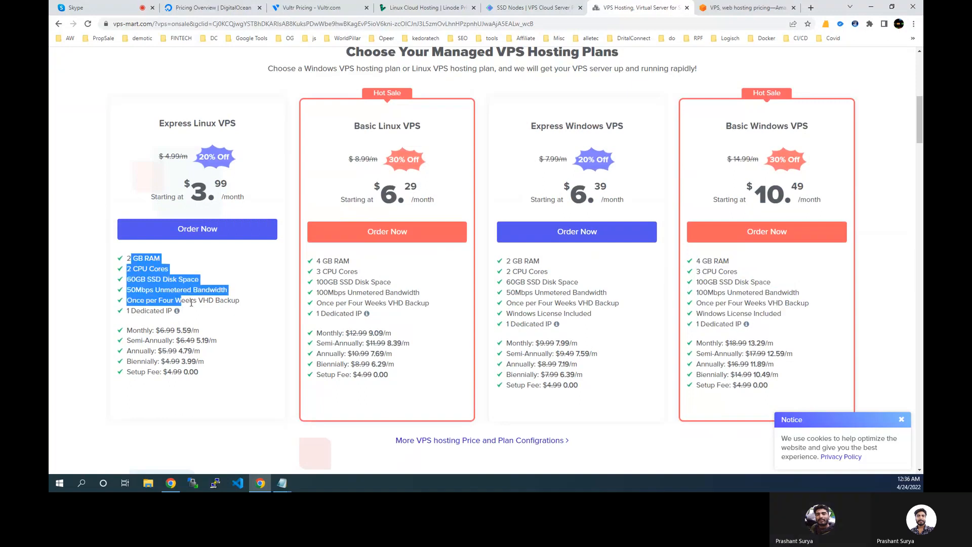
{"action": "mouse_move", "coordinate": [258, 250]}
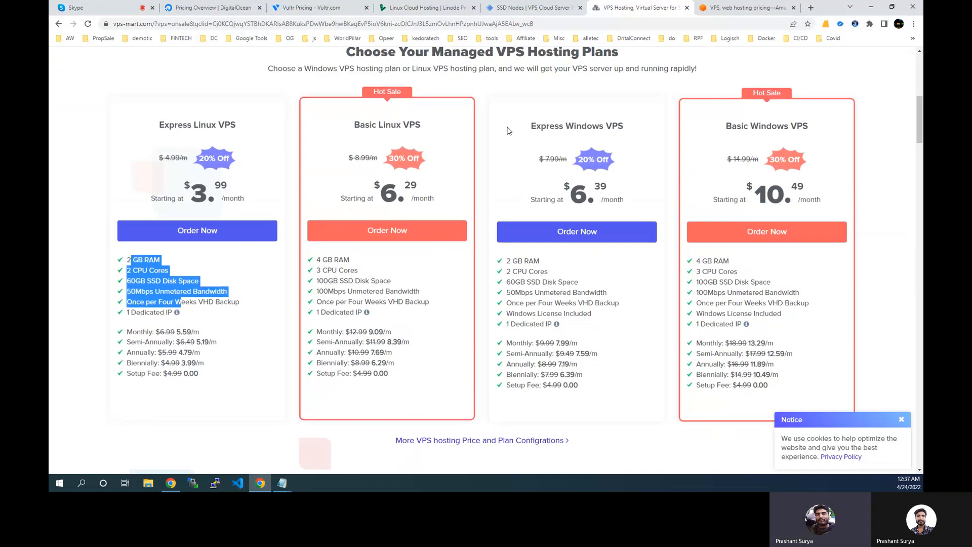
{"action": "left_click", "coordinate": [746, 7]}
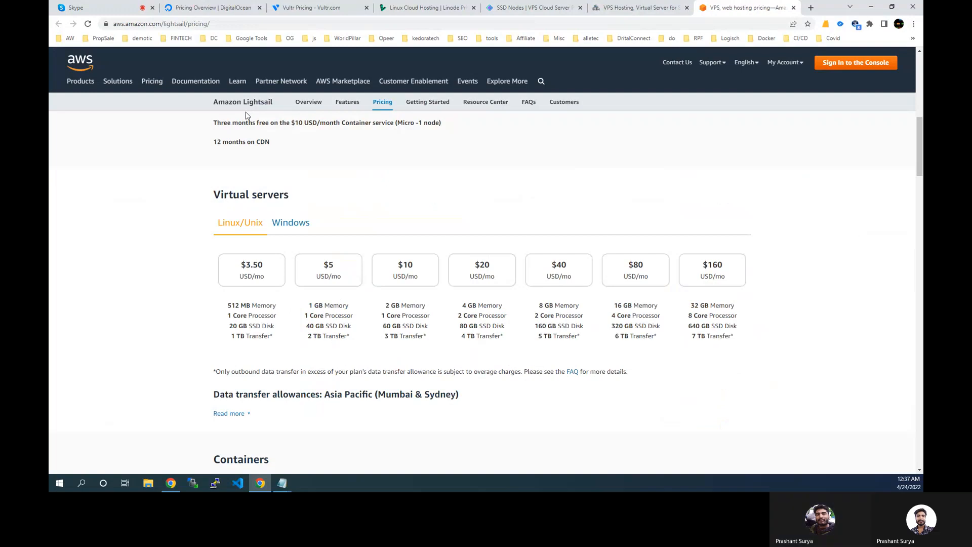
{"action": "mouse_move", "coordinate": [351, 240]}
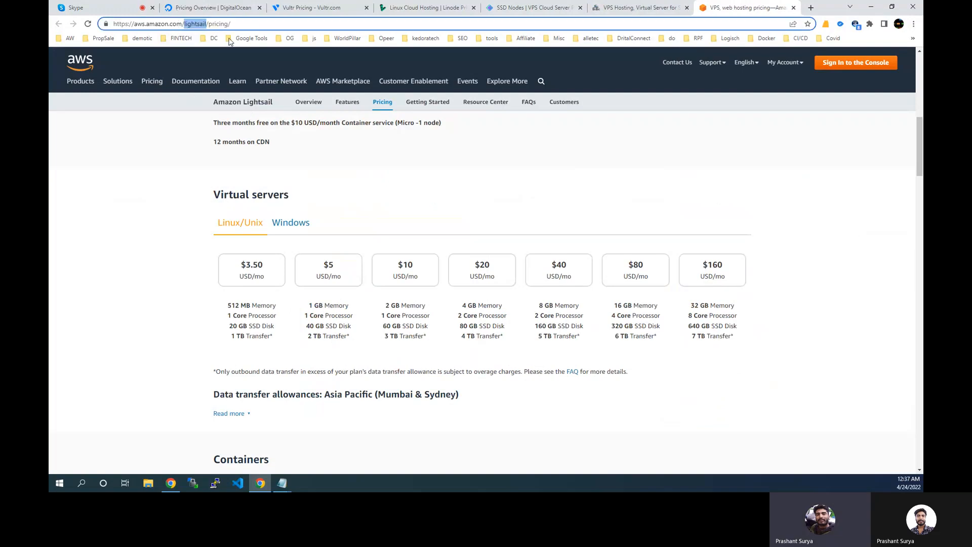
{"action": "mouse_move", "coordinate": [403, 222]}
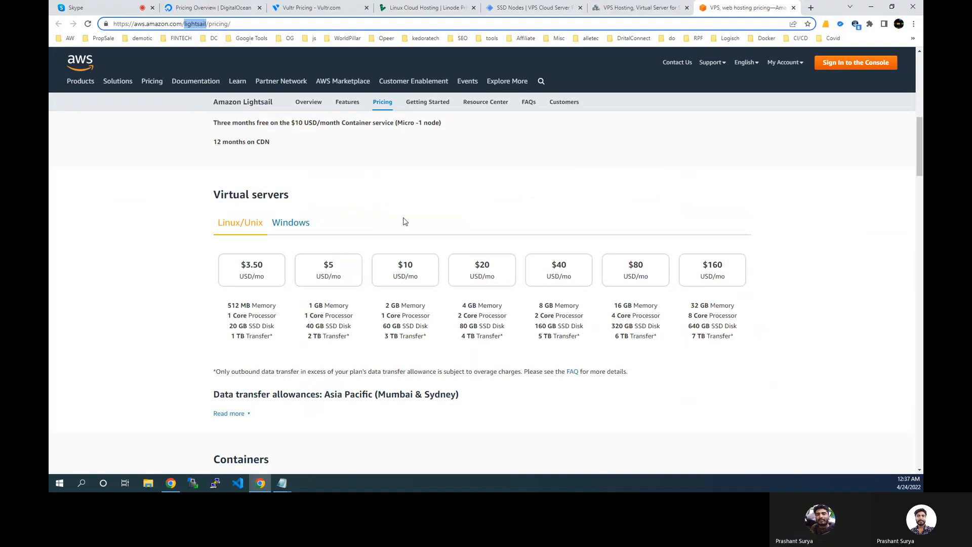
{"action": "mouse_move", "coordinate": [235, 63]}
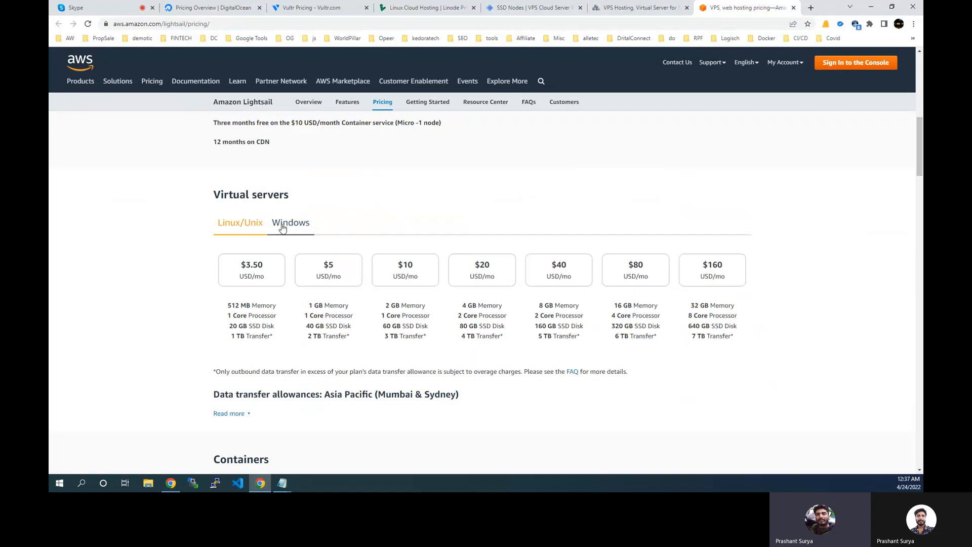
Step: View Lightsail's Windows server prices ($8 to $240/mo), then return to Linux/Unix plans and select details
{"action": "left_click", "coordinate": [290, 222]}
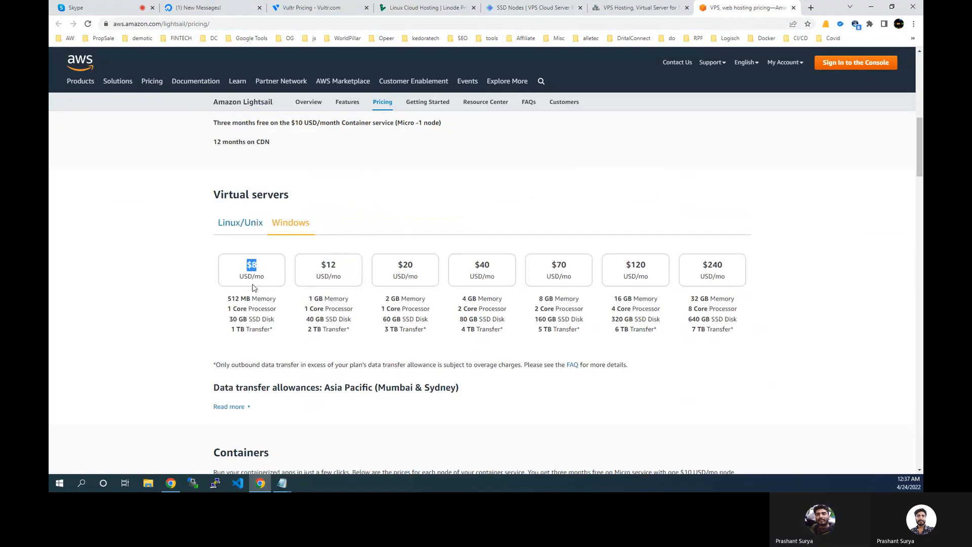
{"action": "double_click", "coordinate": [240, 298]}
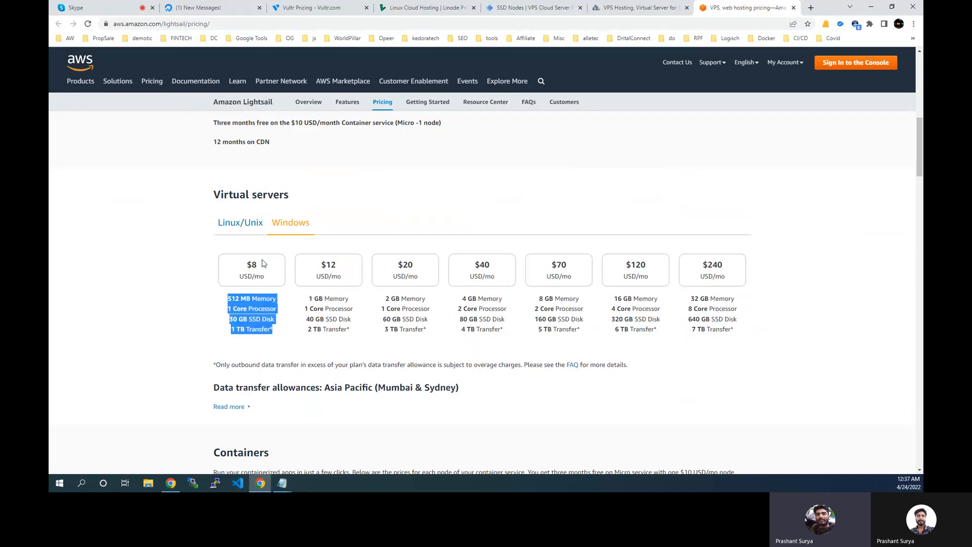
{"action": "left_click", "coordinate": [240, 221]}
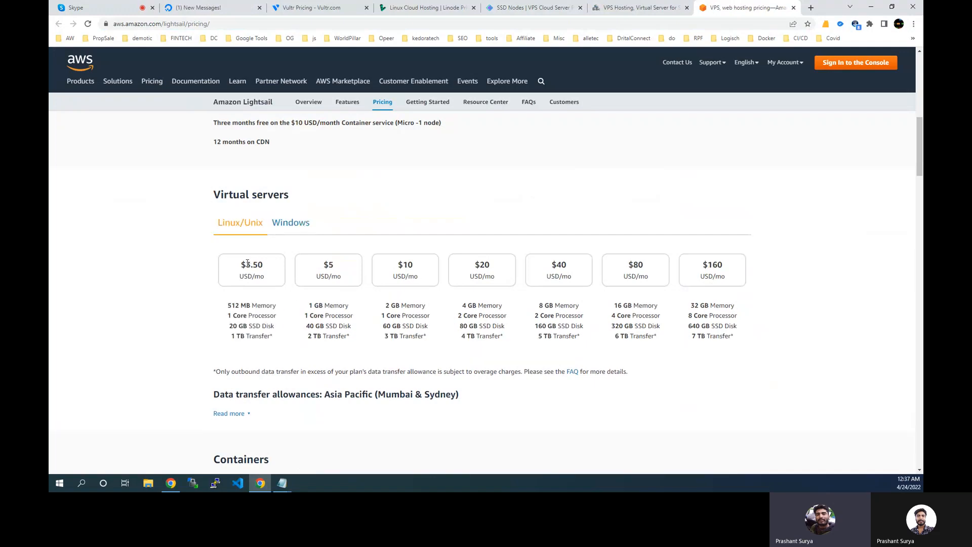
{"action": "double_click", "coordinate": [251, 265]}
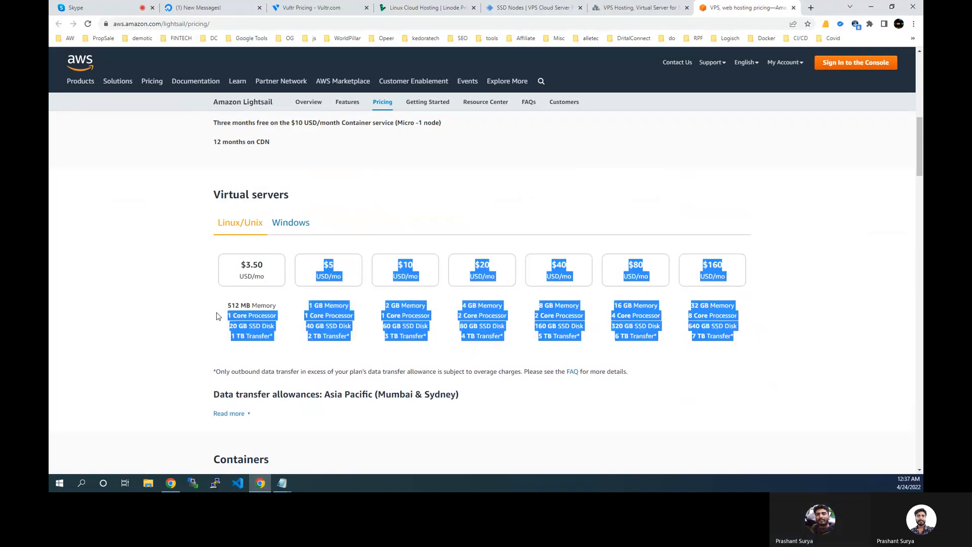
Step: Scroll to Lightsail's container pricing ($7 Nano to $160 XLarge), then back up to AWS Free Tier offers
{"action": "scroll", "scroll_direction": "down", "scroll_amount": 3}
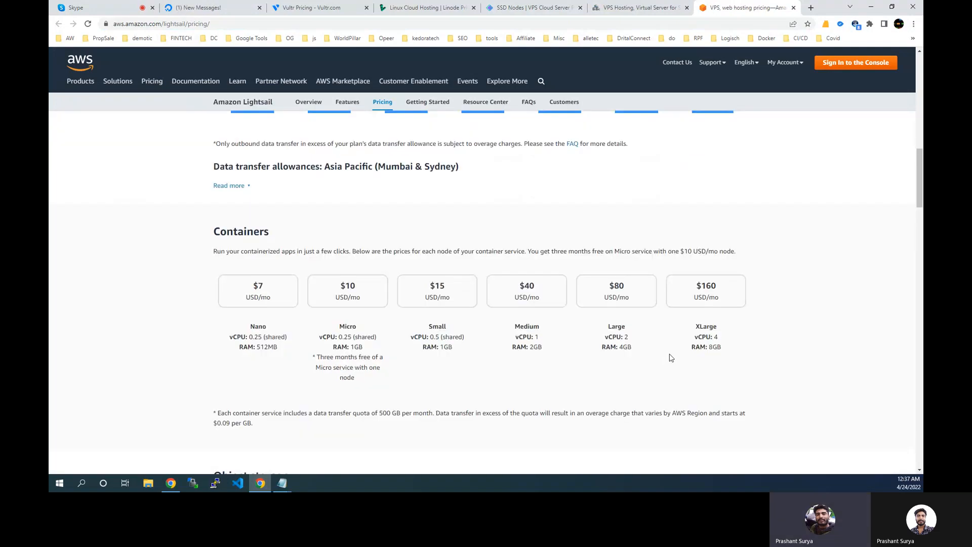
{"action": "mouse_move", "coordinate": [380, 313]}
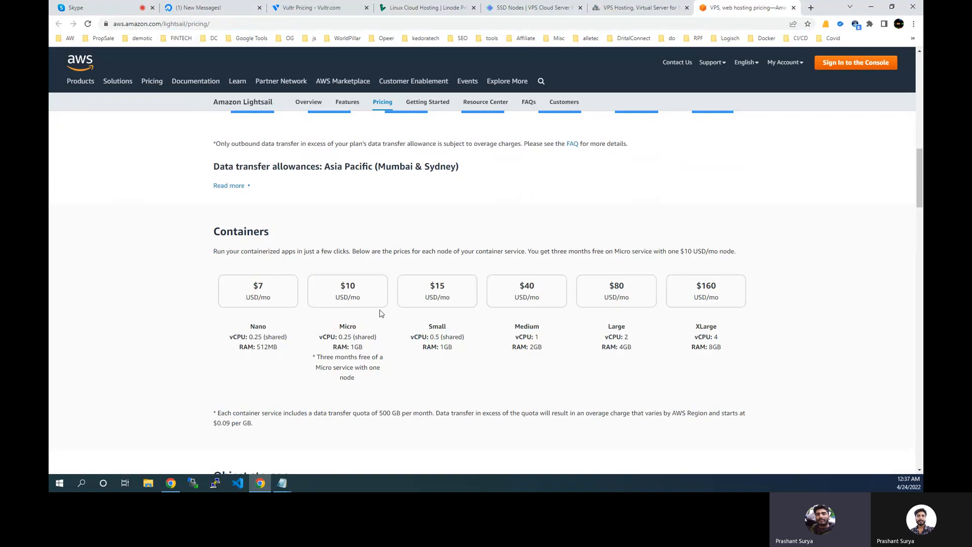
{"action": "mouse_move", "coordinate": [264, 328]}
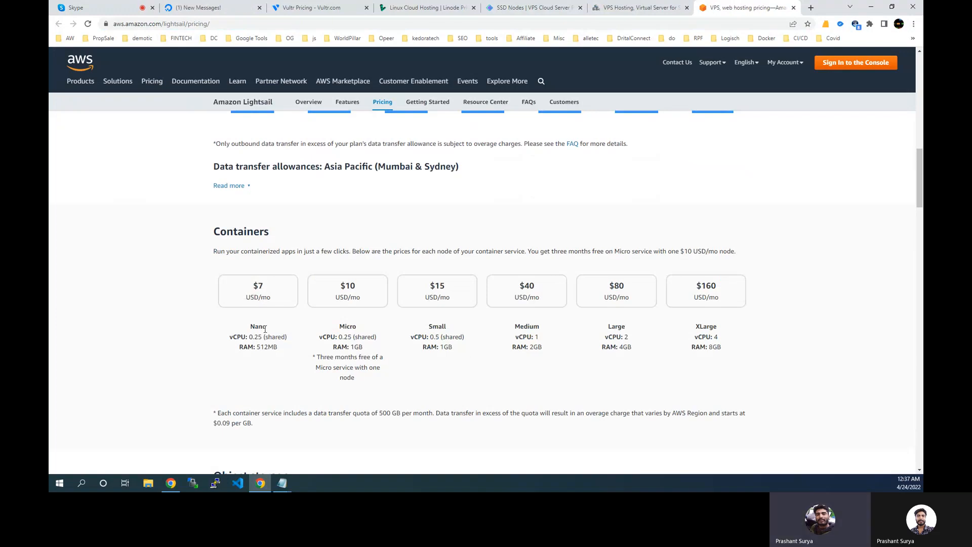
{"action": "mouse_move", "coordinate": [821, 343]}
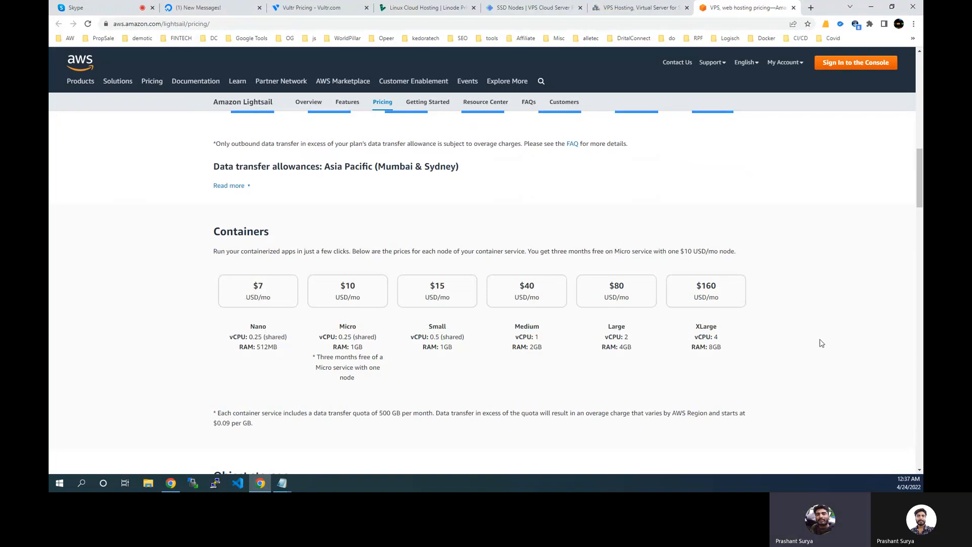
{"action": "scroll", "scroll_direction": "up", "scroll_amount": 3}
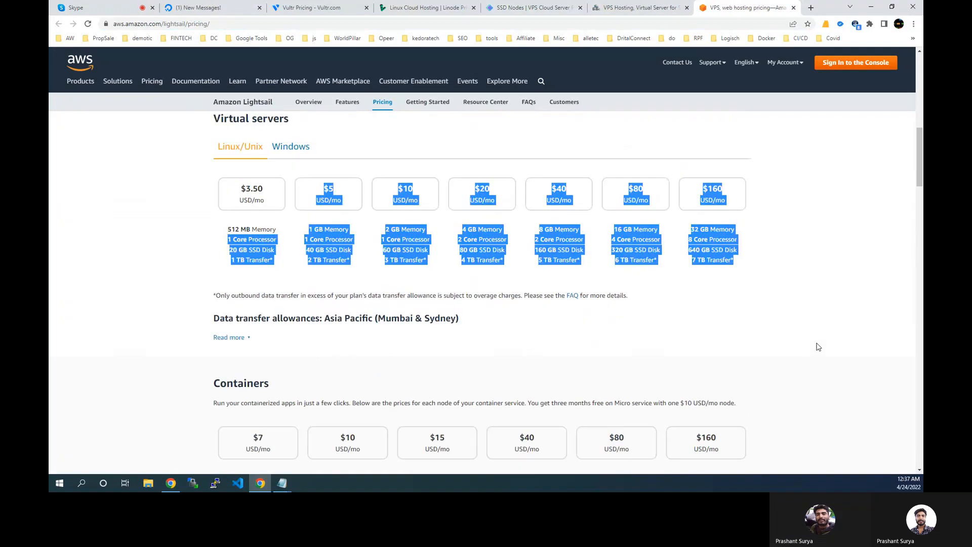
{"action": "scroll", "scroll_direction": "up", "scroll_amount": 3}
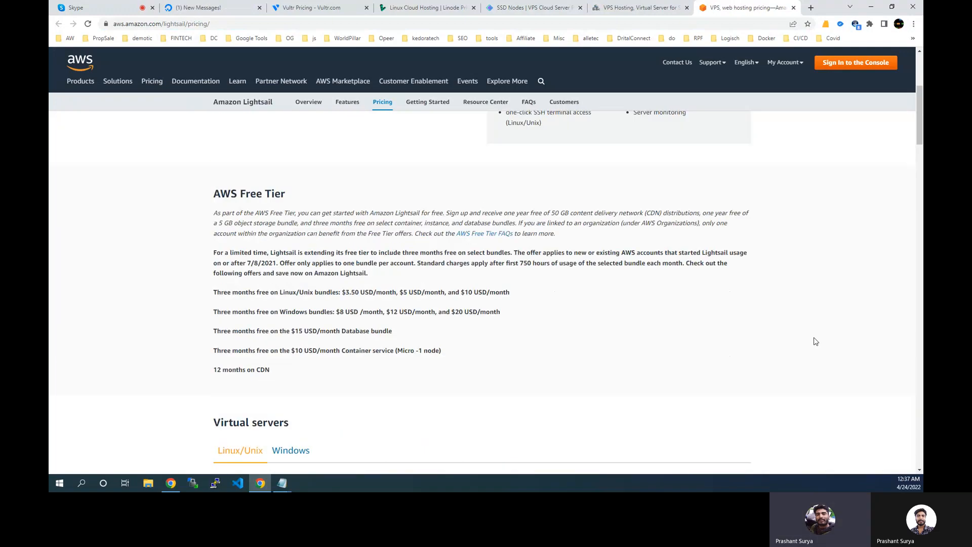
{"action": "mouse_move", "coordinate": [208, 7]}
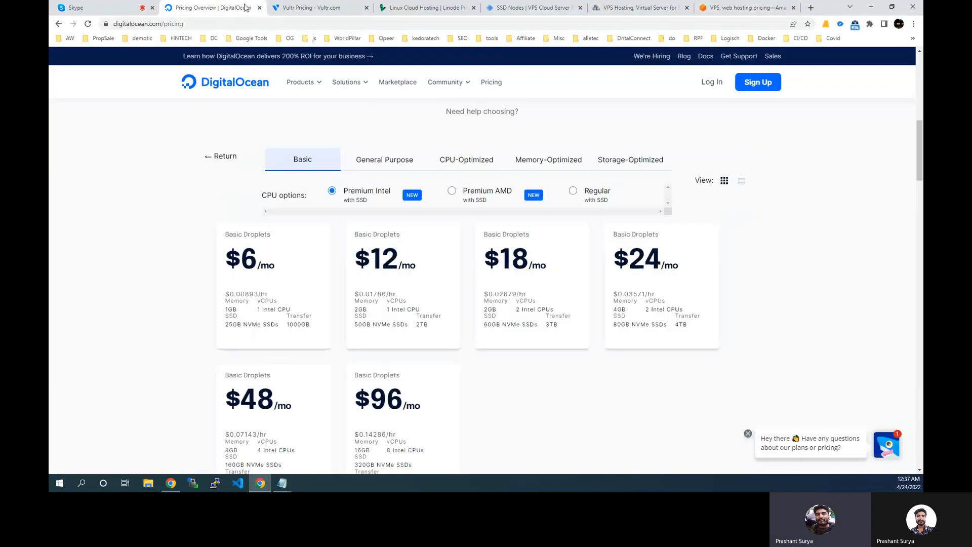
Step: Cycle through the Vultr, Linode, SSD Nodes, VPS-Mart and Lightsail tabs, returning via Linode to SSD Nodes
{"action": "left_click", "coordinate": [315, 7]}
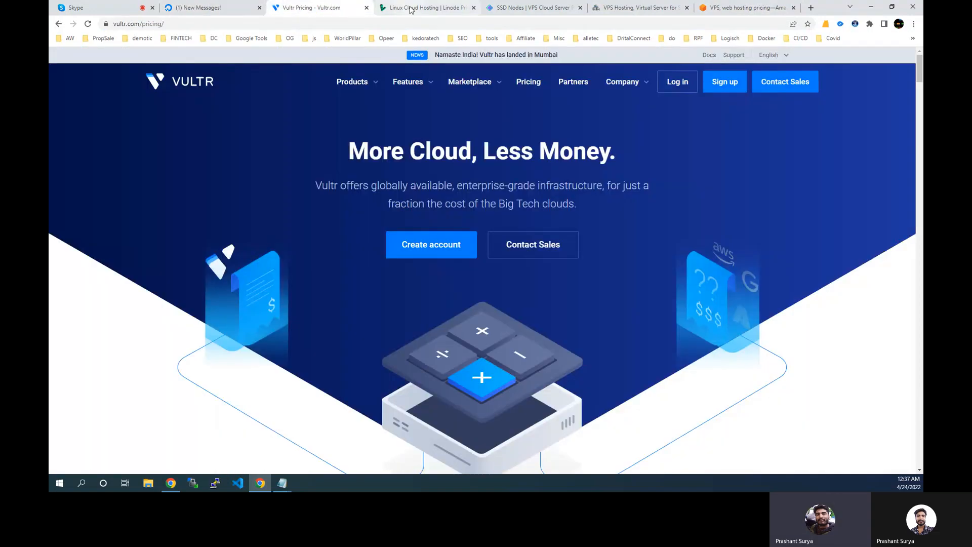
{"action": "left_click", "coordinate": [426, 8]}
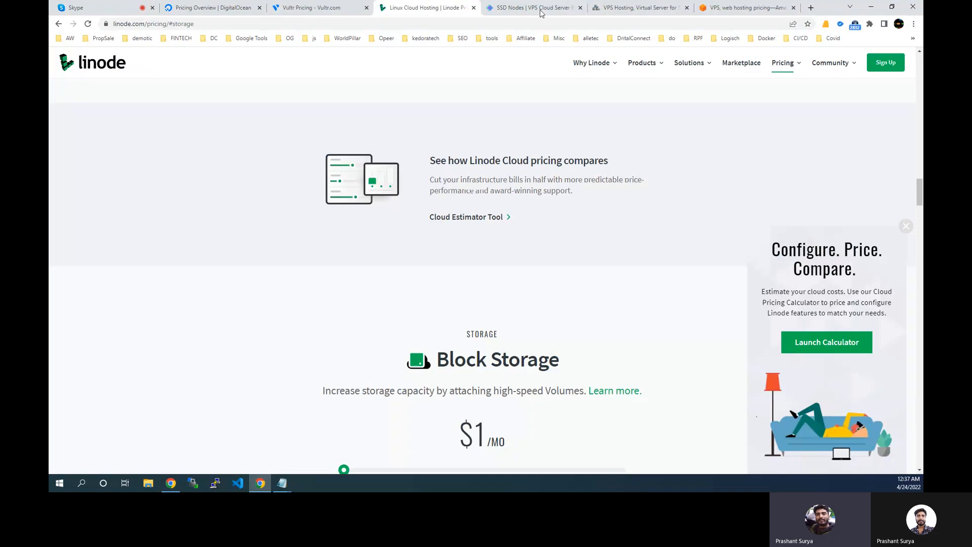
{"action": "left_click", "coordinate": [533, 8]}
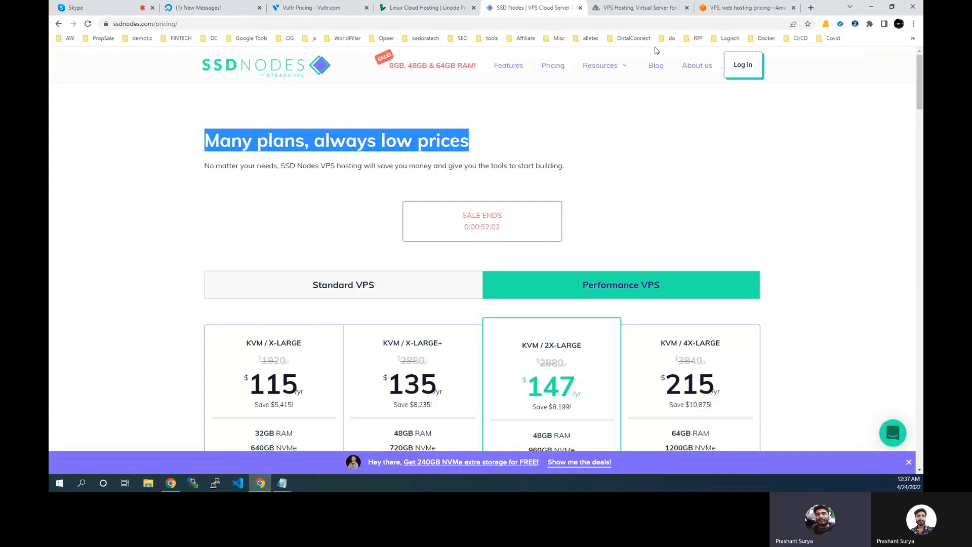
{"action": "left_click", "coordinate": [639, 7]}
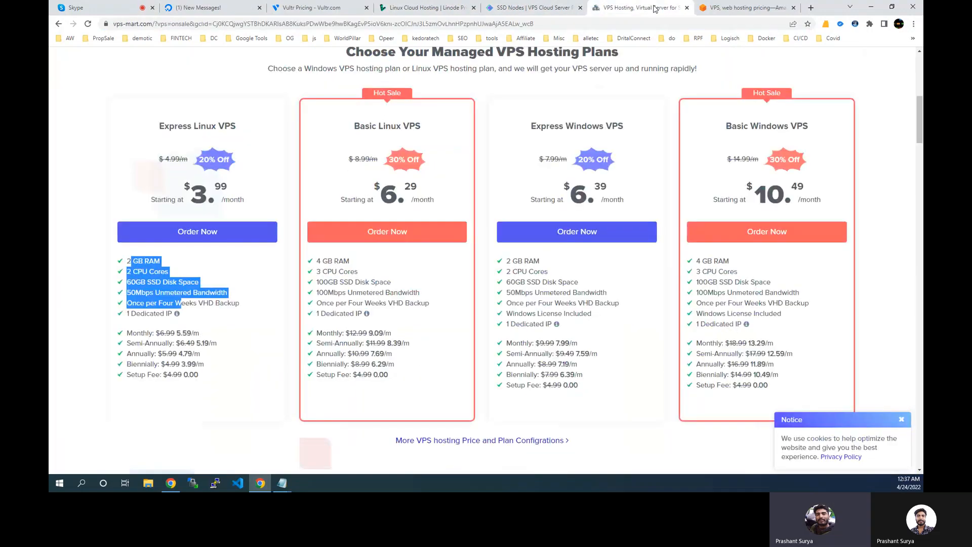
{"action": "left_click", "coordinate": [746, 7]}
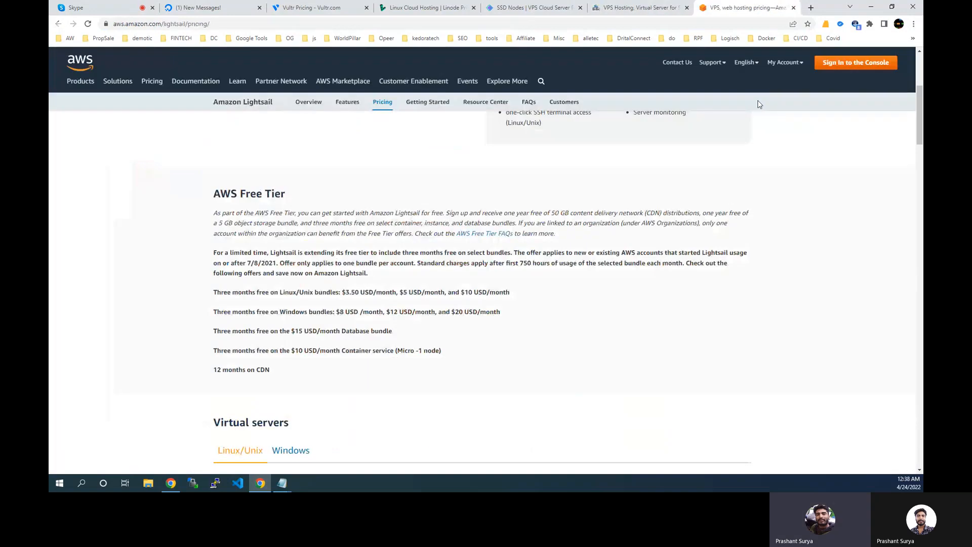
{"action": "scroll", "scroll_direction": "up", "scroll_amount": 3}
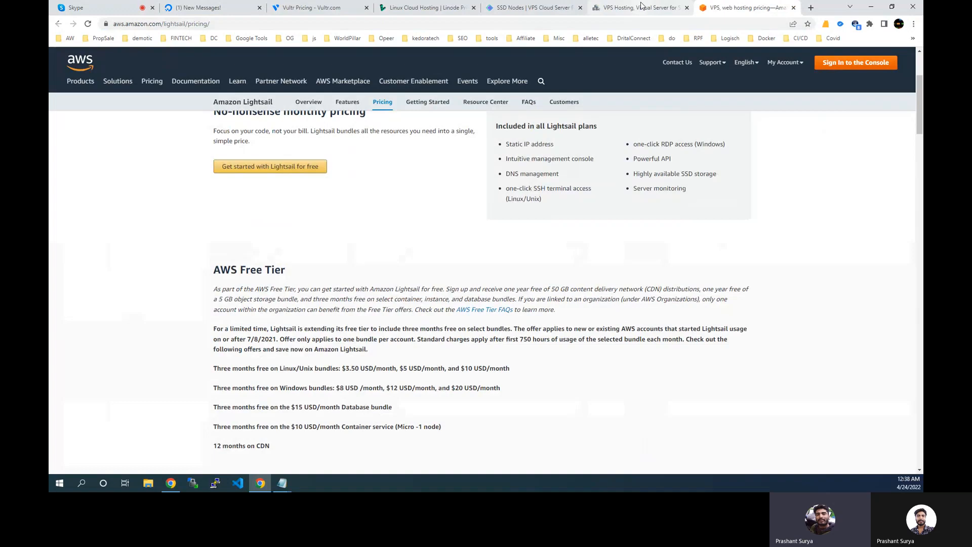
{"action": "left_click", "coordinate": [425, 7]}
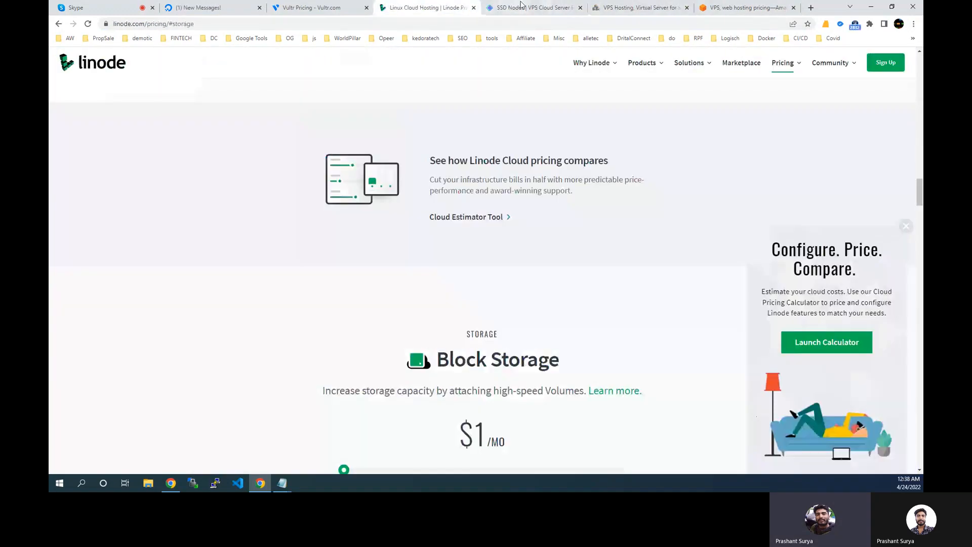
{"action": "left_click", "coordinate": [533, 8]}
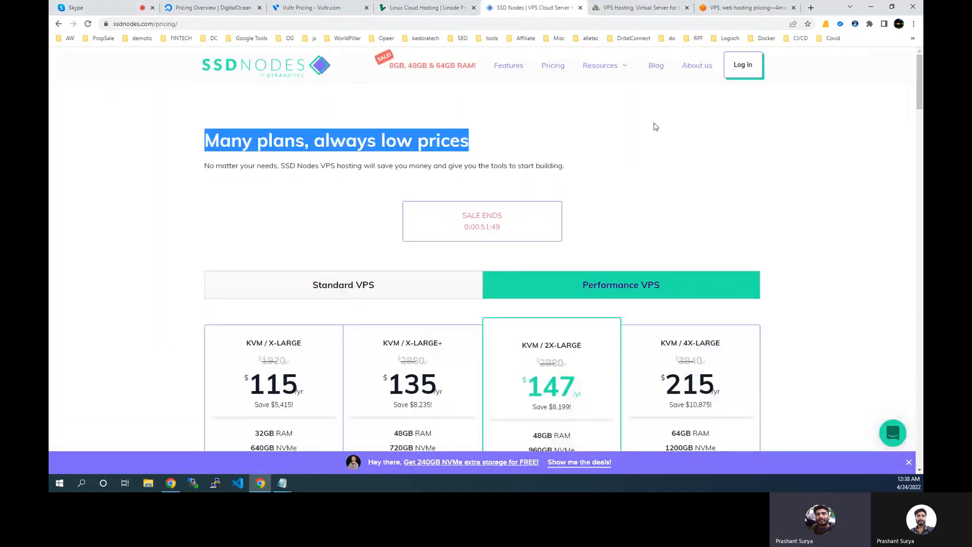
{"action": "scroll", "scroll_direction": "down", "scroll_amount": 3}
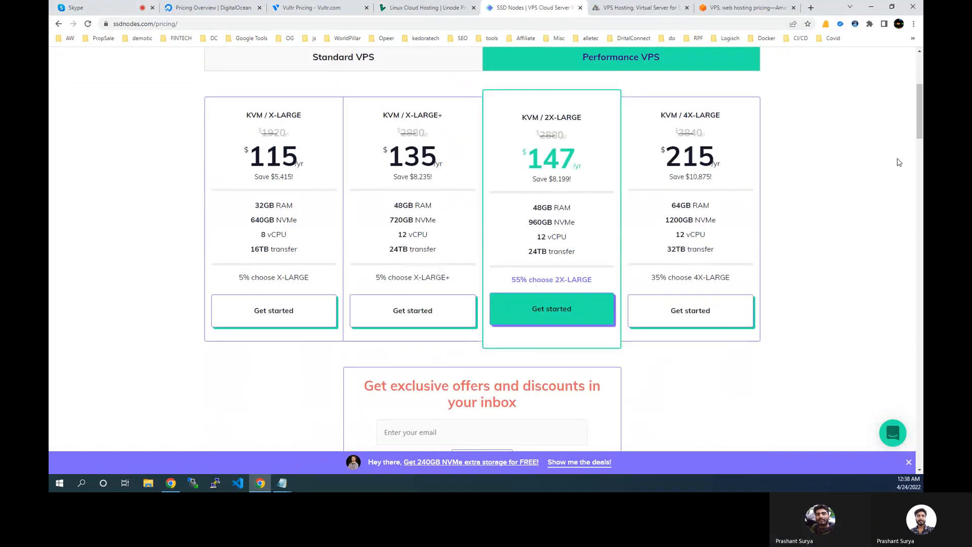
{"action": "scroll", "scroll_direction": "down", "scroll_amount": 3}
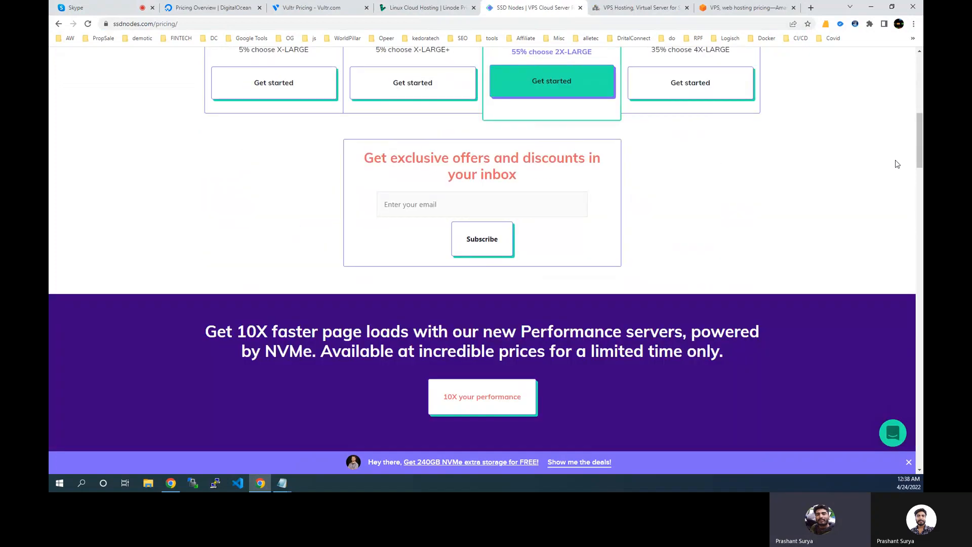
{"action": "scroll", "scroll_direction": "up", "scroll_amount": 3}
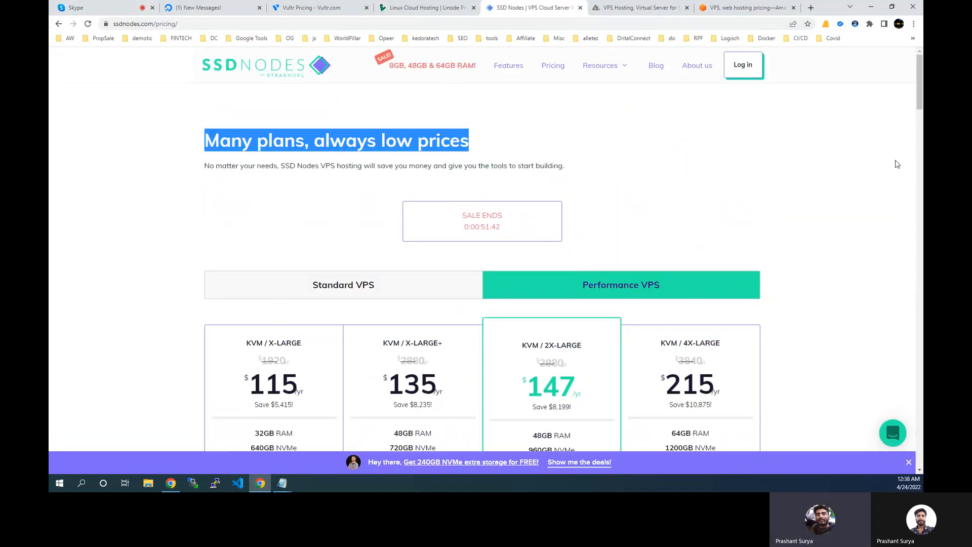
{"action": "left_click", "coordinate": [210, 8]}
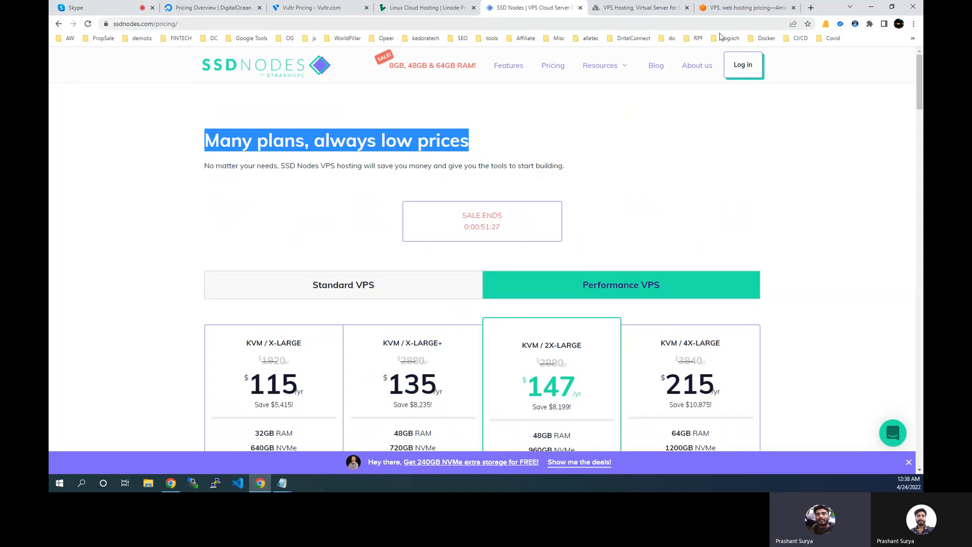
Step: Hop through the VPS-Mart, Linode, SSD Nodes and Linode tabs, landing on Vultr's pricing page
{"action": "left_click", "coordinate": [746, 7]}
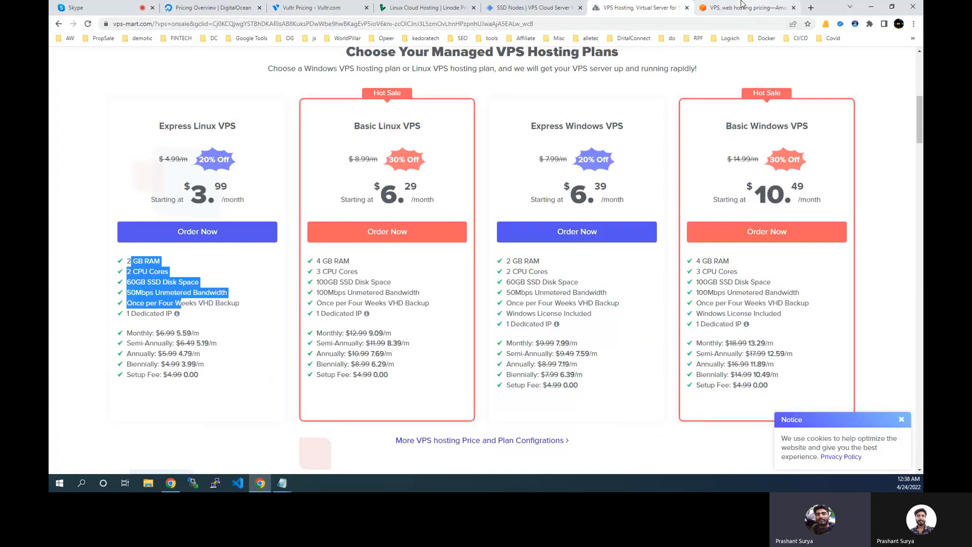
{"action": "left_click", "coordinate": [425, 7]}
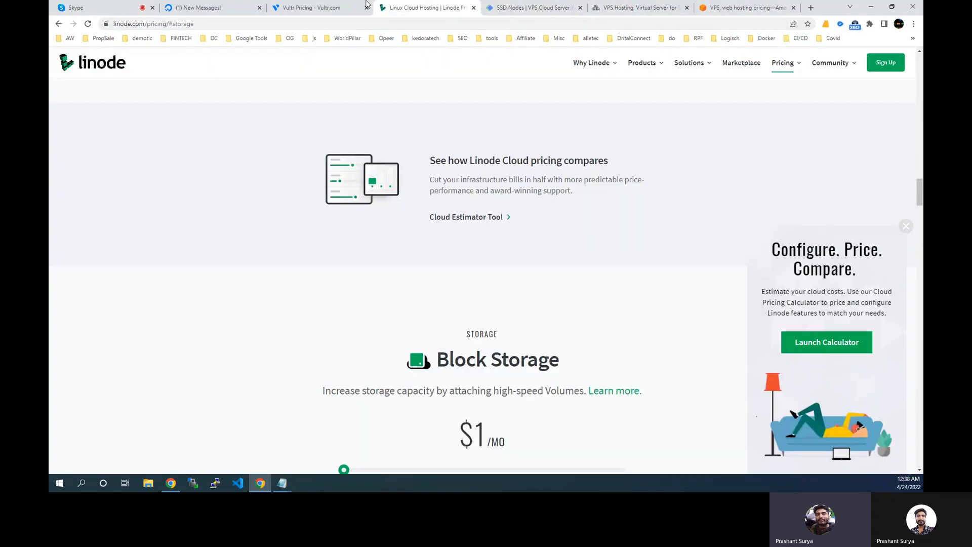
{"action": "left_click", "coordinate": [533, 8]}
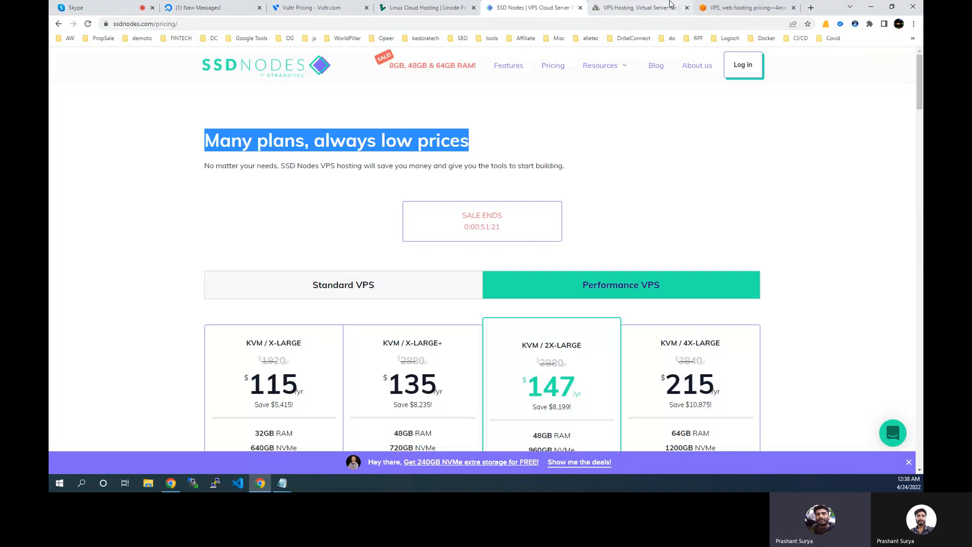
{"action": "left_click", "coordinate": [427, 8]}
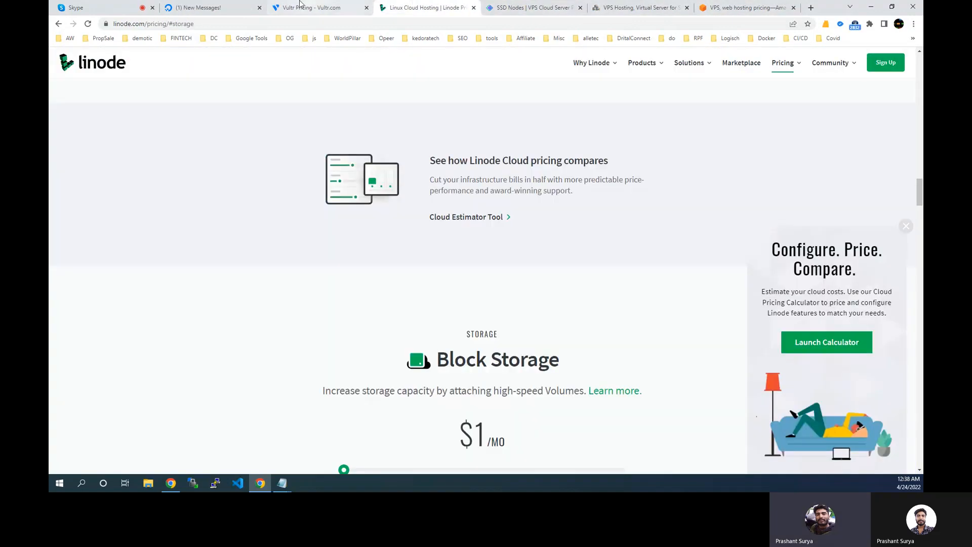
{"action": "left_click", "coordinate": [320, 8]}
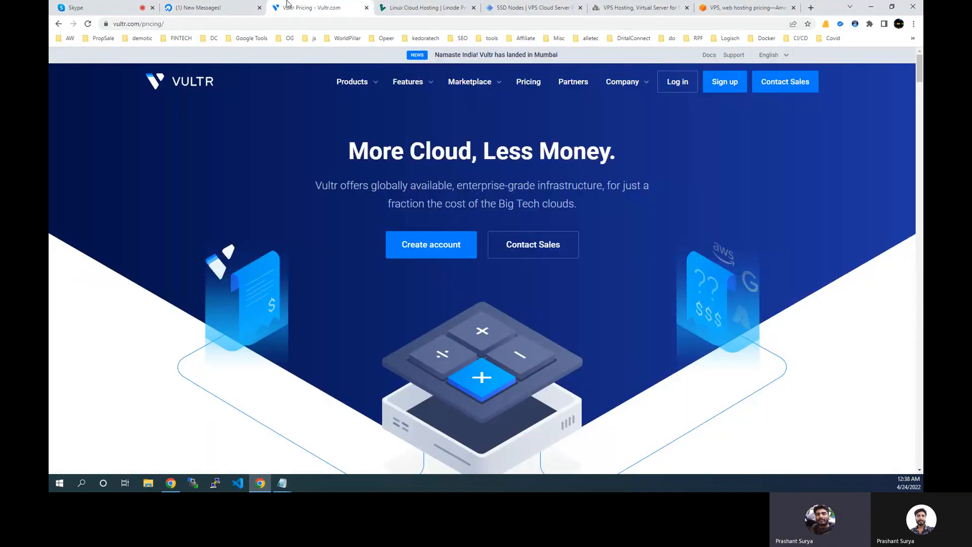